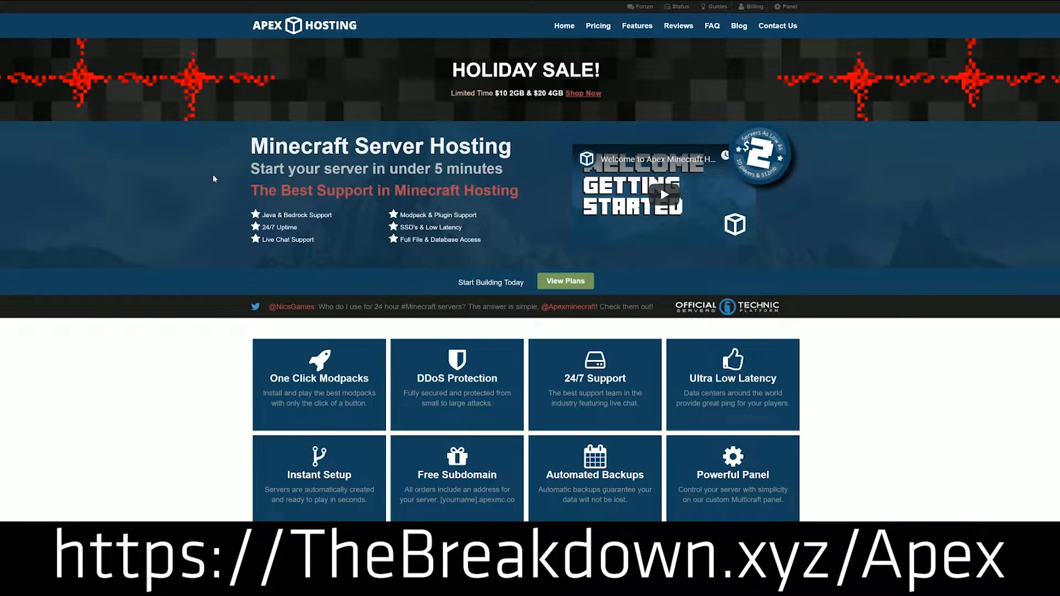
Step: Scroll through the Apex Minecraft Hosting homepage to review its server plans and pricing
scroll(down, 3)
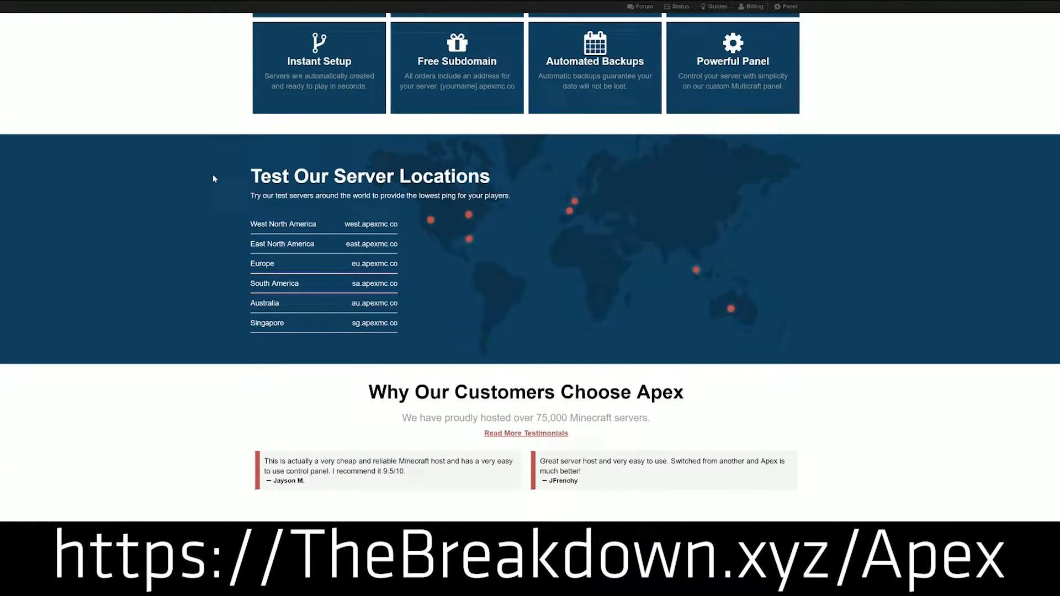
scroll(down, 3)
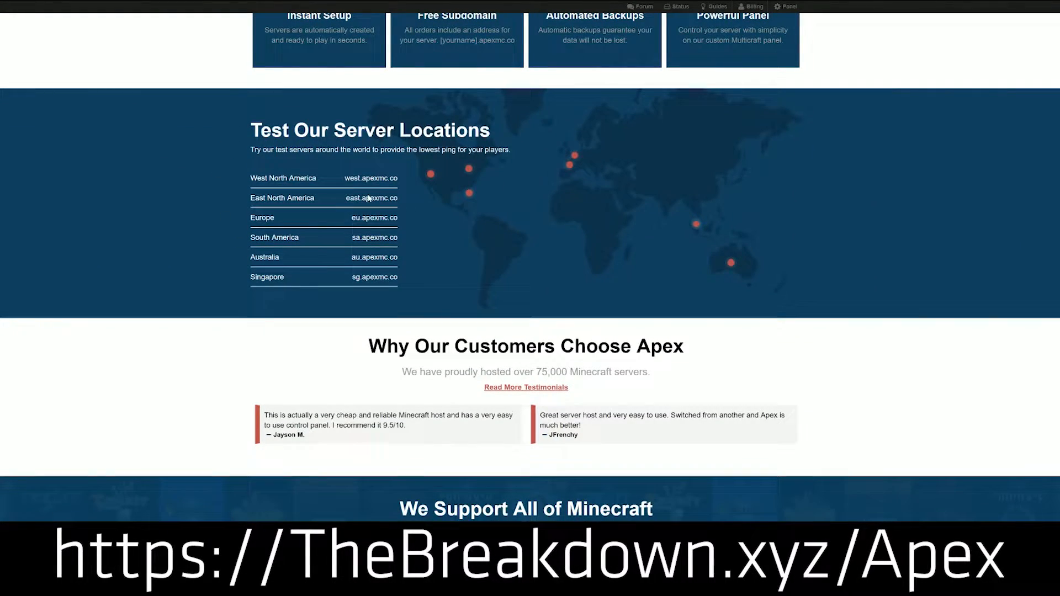
scroll(down, 3)
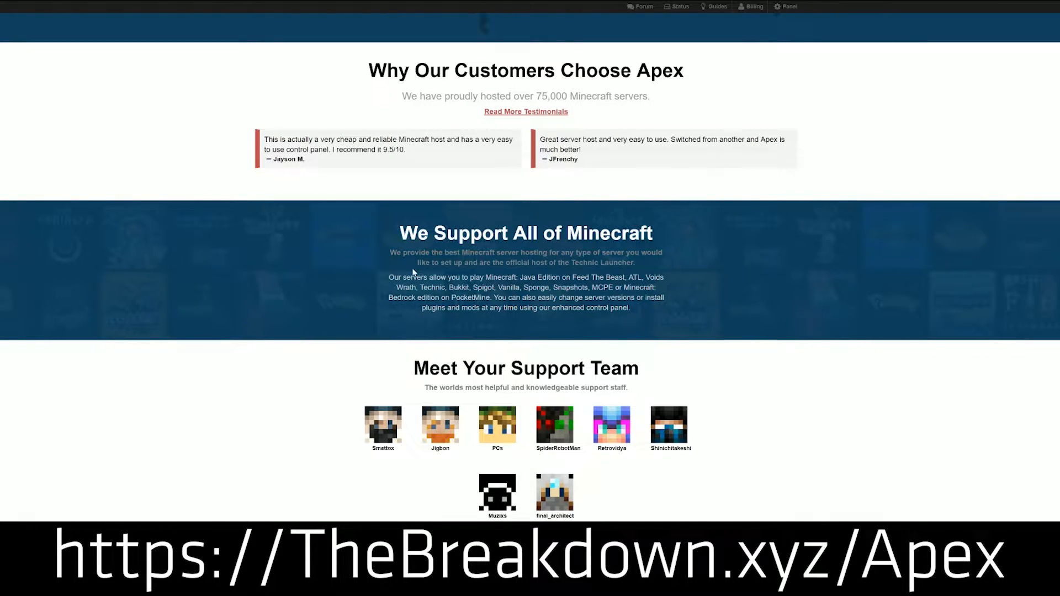
scroll(down, 3)
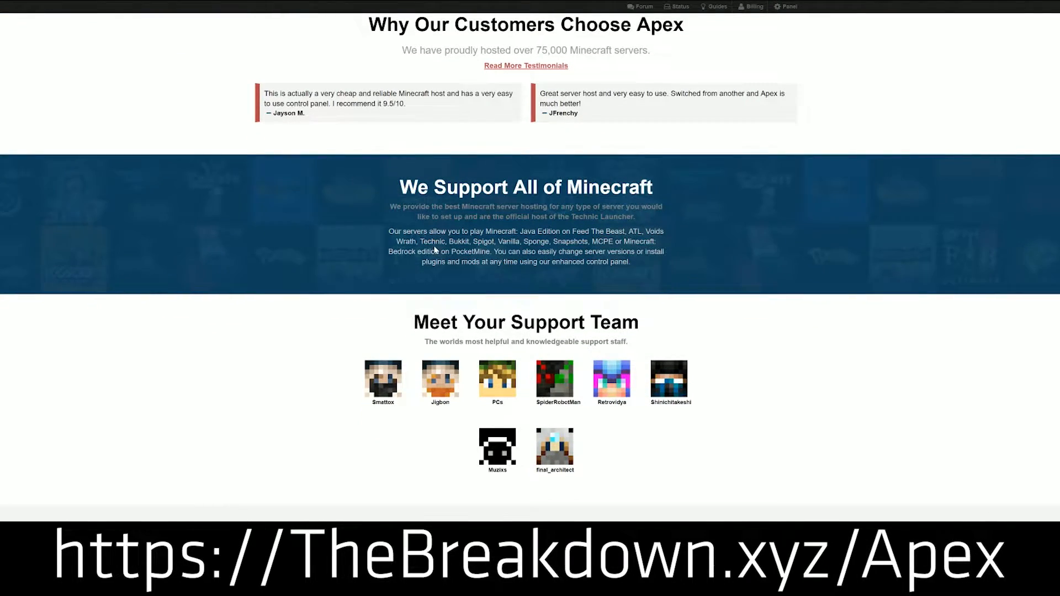
scroll(up, 3)
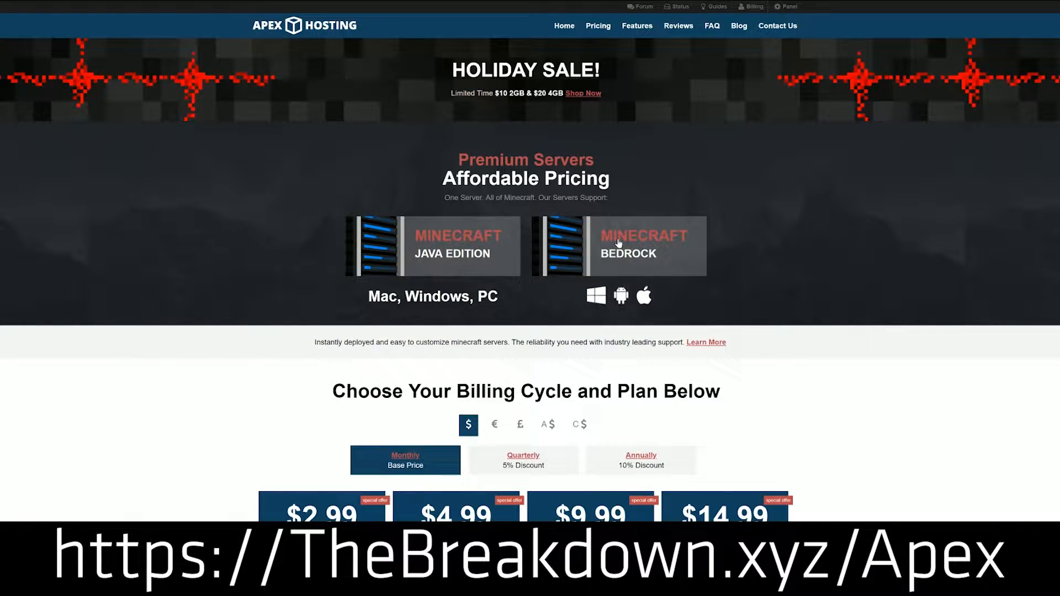
mouse_move(578, 218)
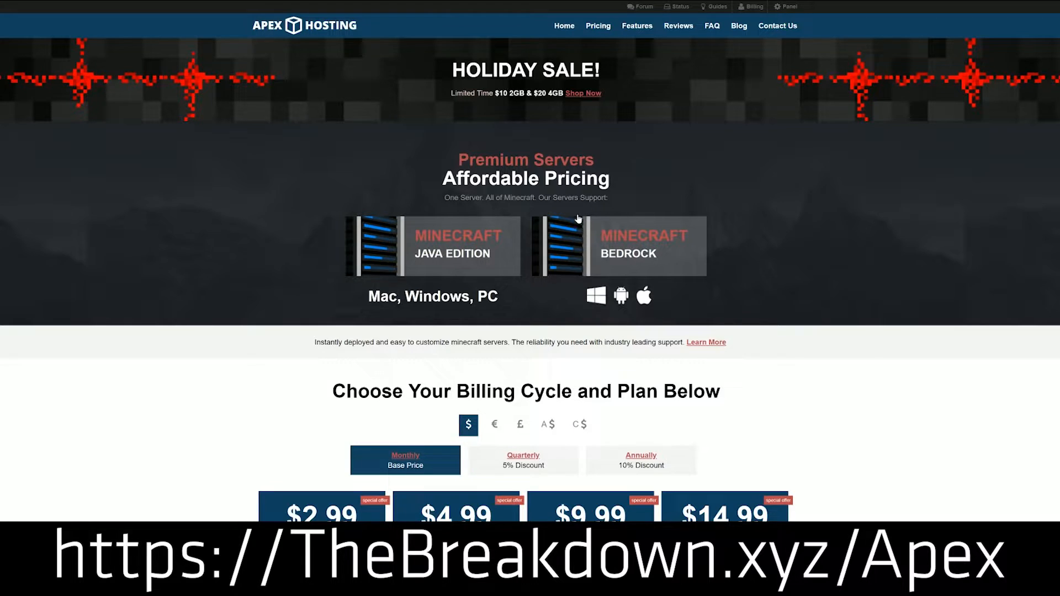
scroll(down, 3)
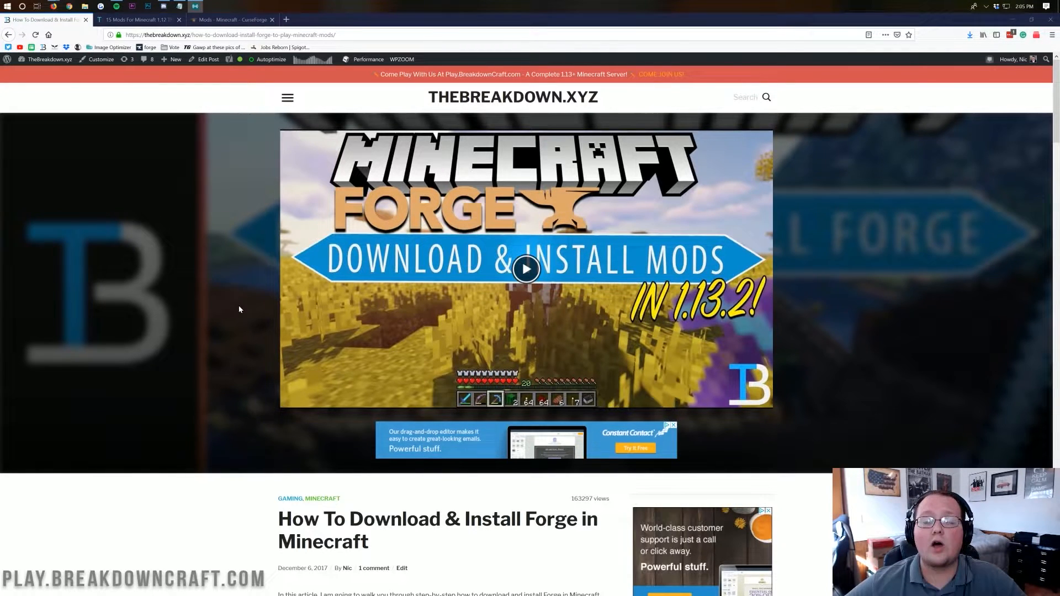
mouse_move(243, 200)
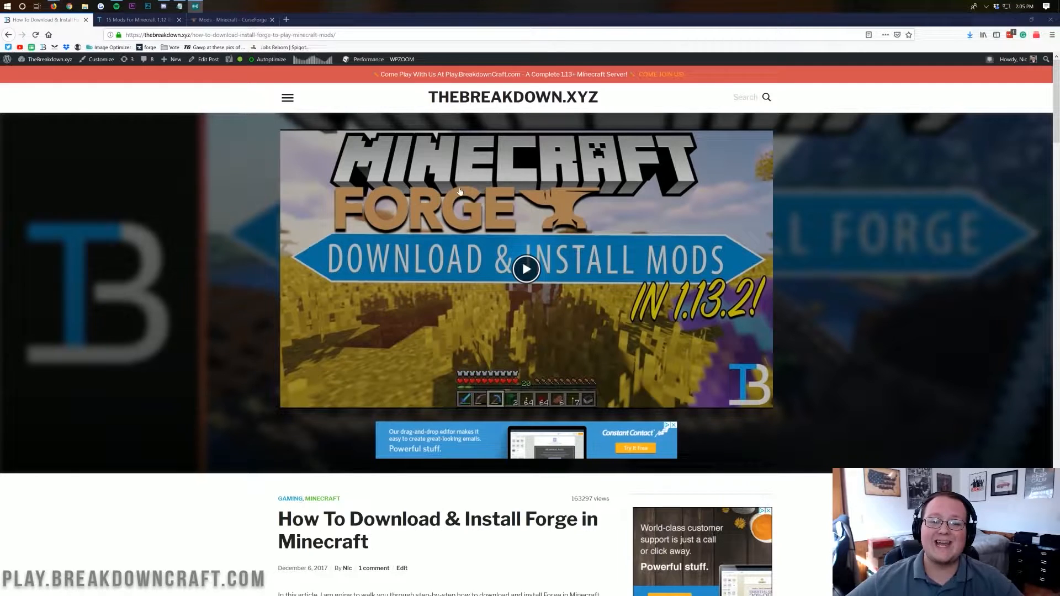
mouse_move(558, 259)
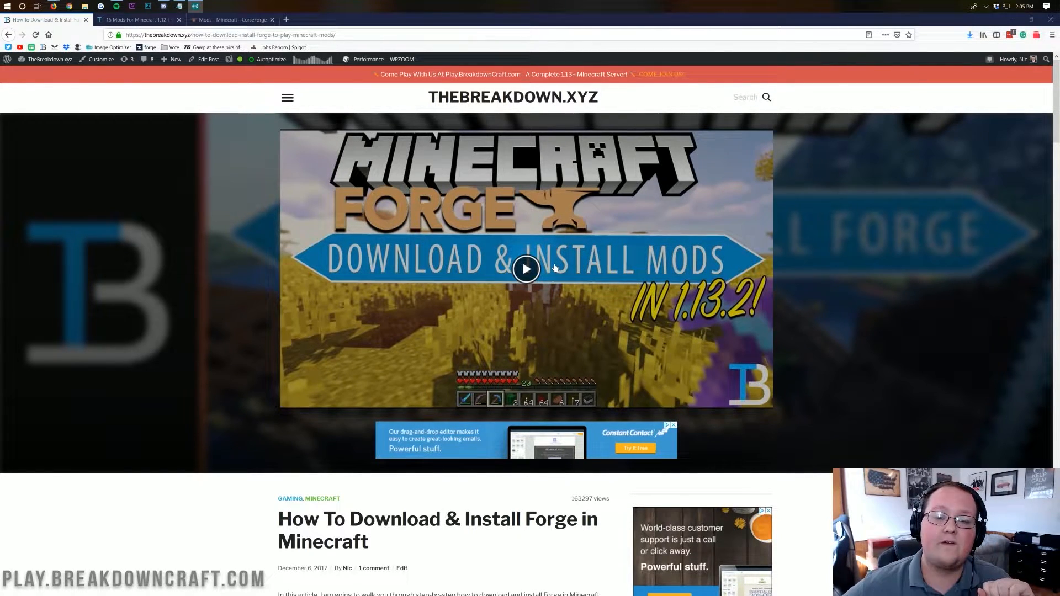
scroll(down, 3)
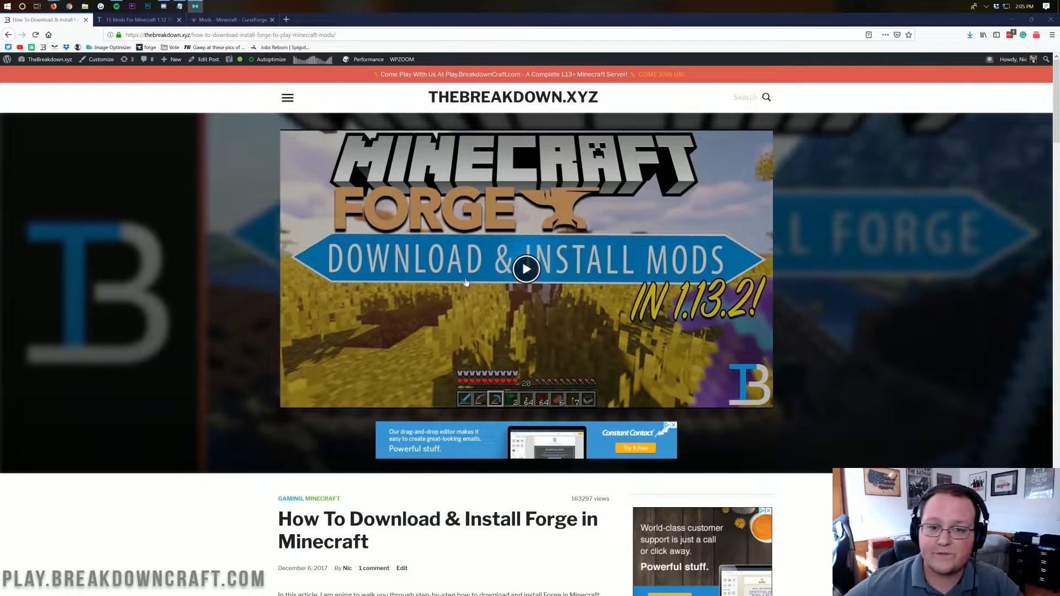
mouse_move(332, 183)
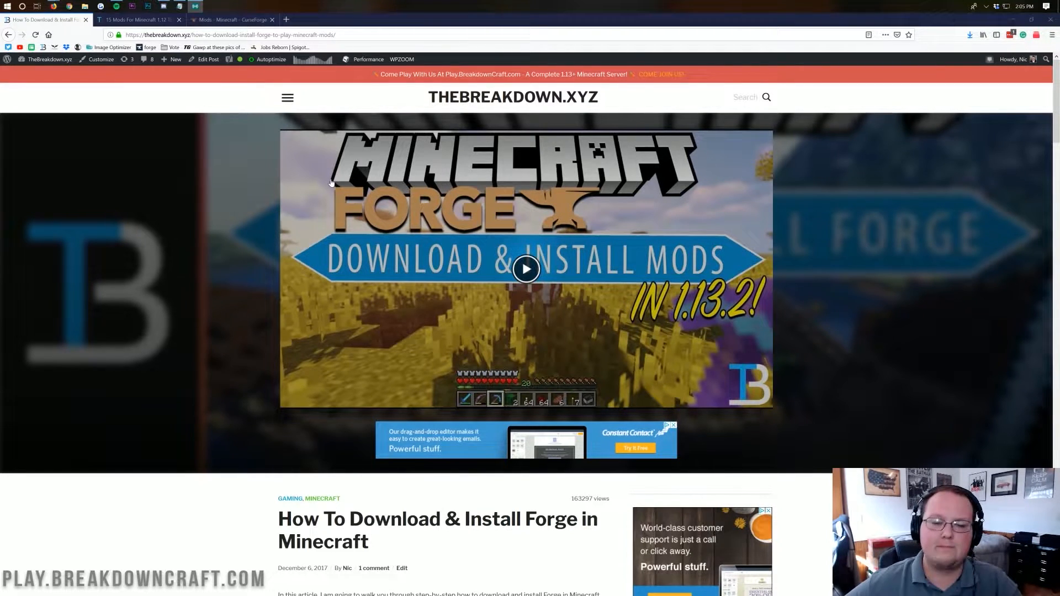
mouse_move(316, 173)
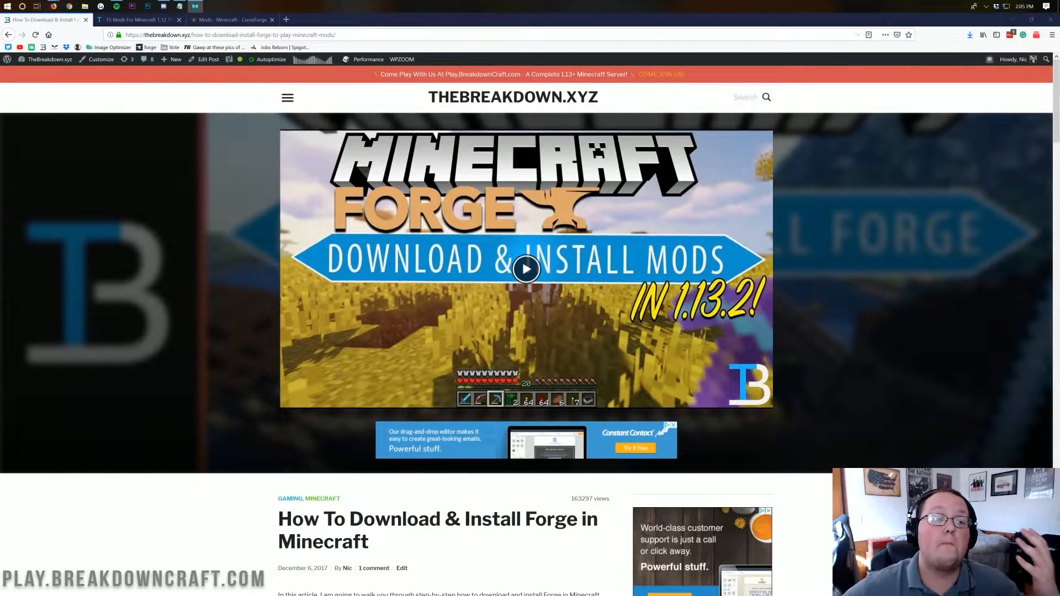
Step: Glance over the '15 Mods For Minecraft 1.12' article, then switch to CurseForge's 1.13.2 mod list
click(139, 19)
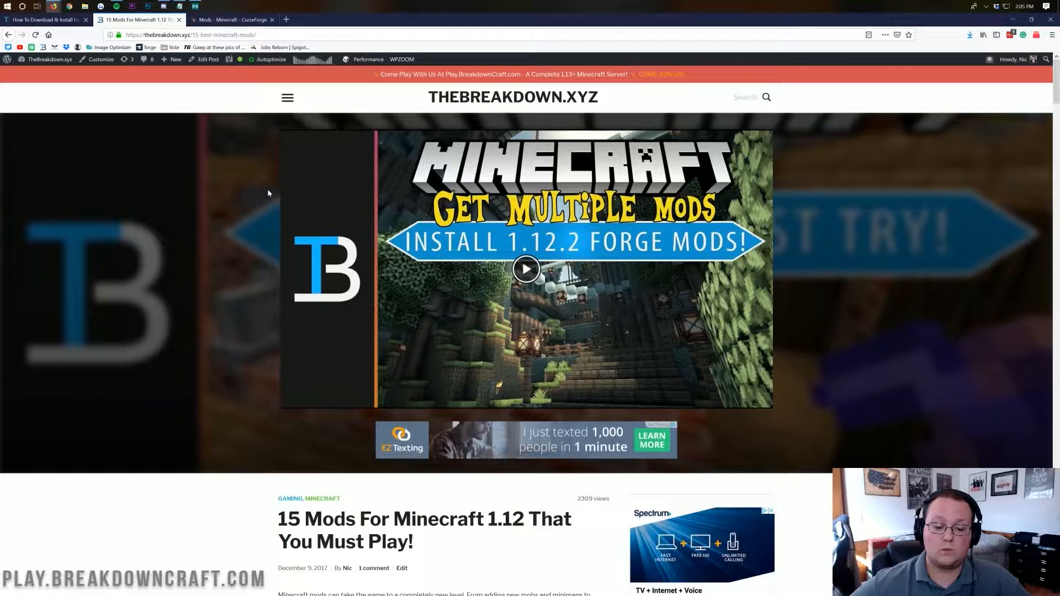
scroll(down, 3)
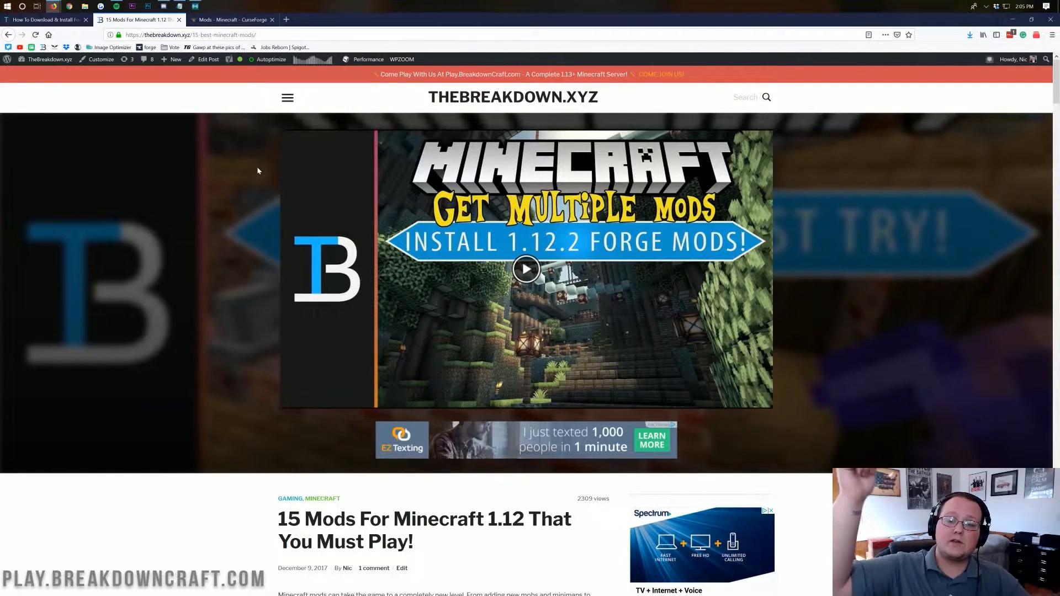
click(229, 19)
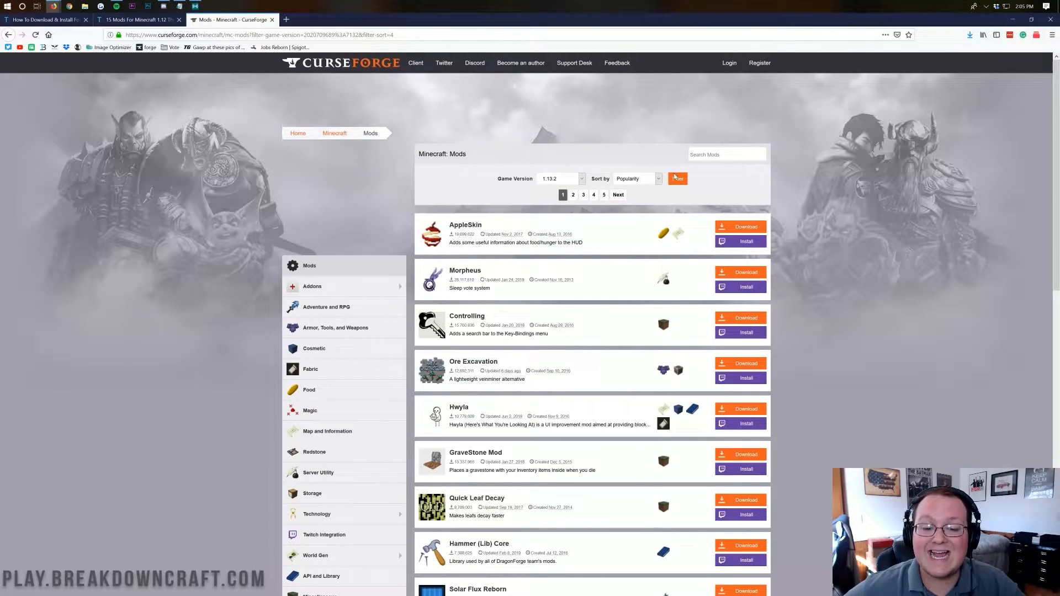
Step: Browse the 1.13.2 list for AppleSkin, Ore Excavation and Quick Leaf Decay
scroll(down, 3)
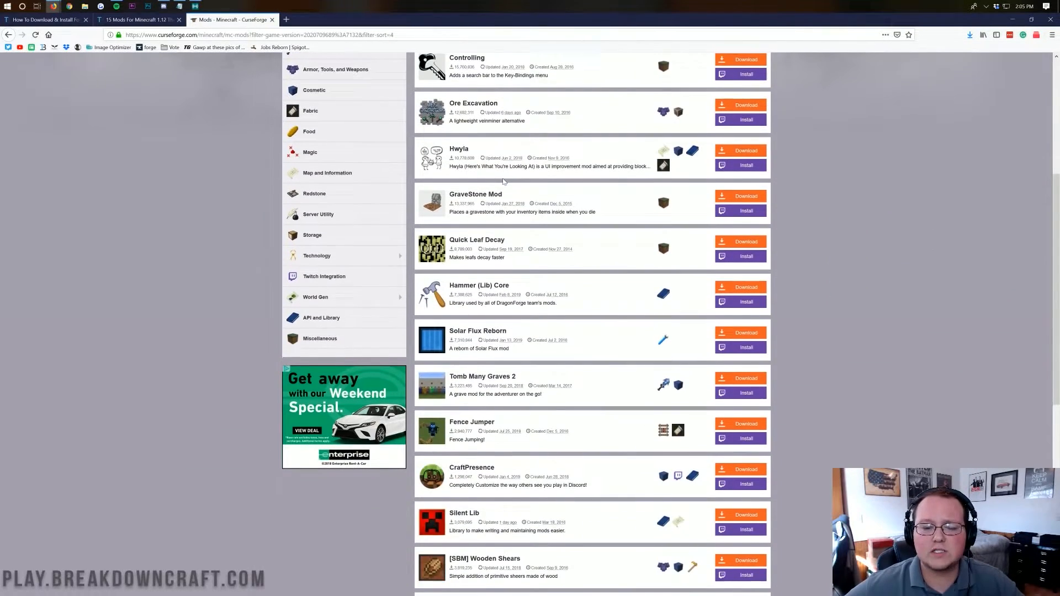
scroll(up, 3)
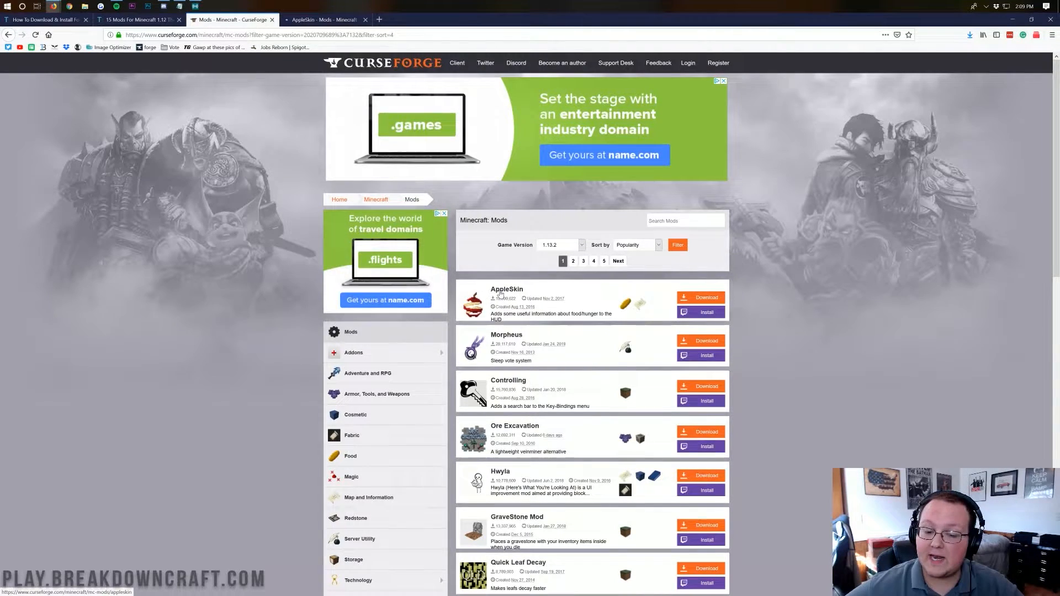
scroll(down, 3)
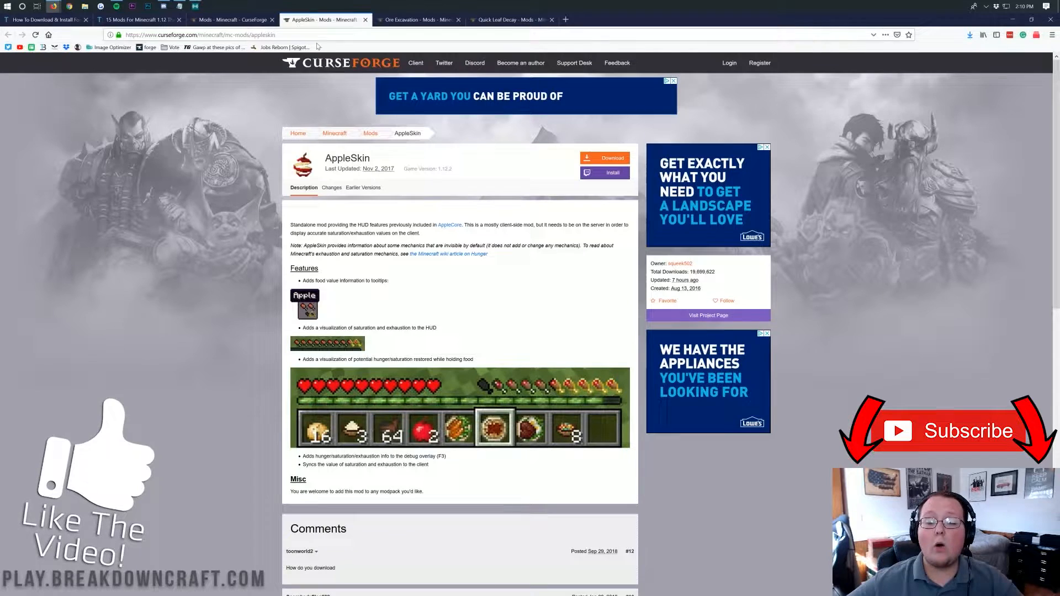
Step: Download and save AppleSkin's 1.13.2 jar from its Earlier Versions file list
click(362, 187)
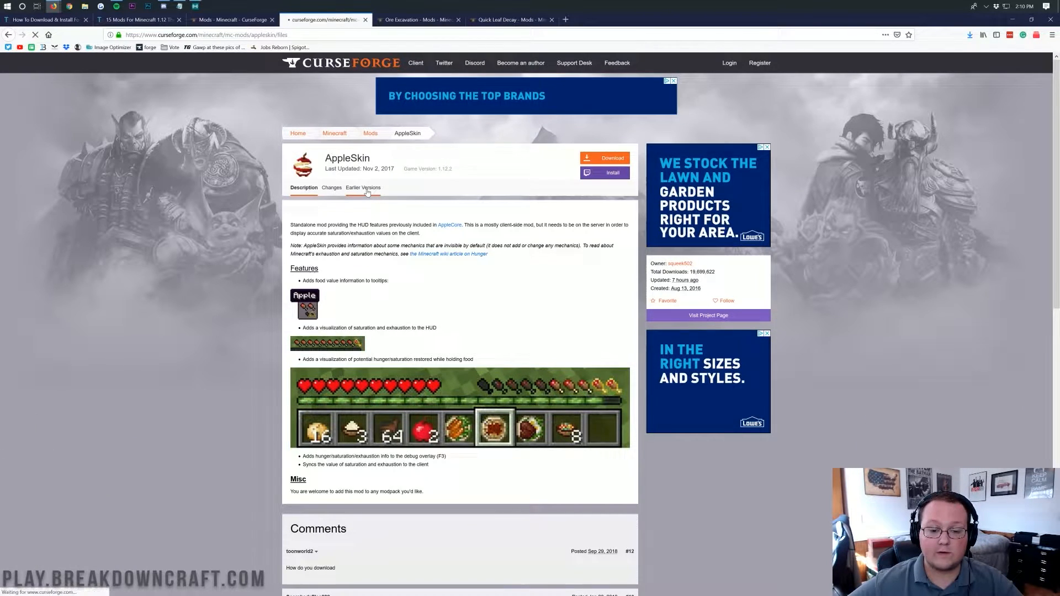
click(361, 187)
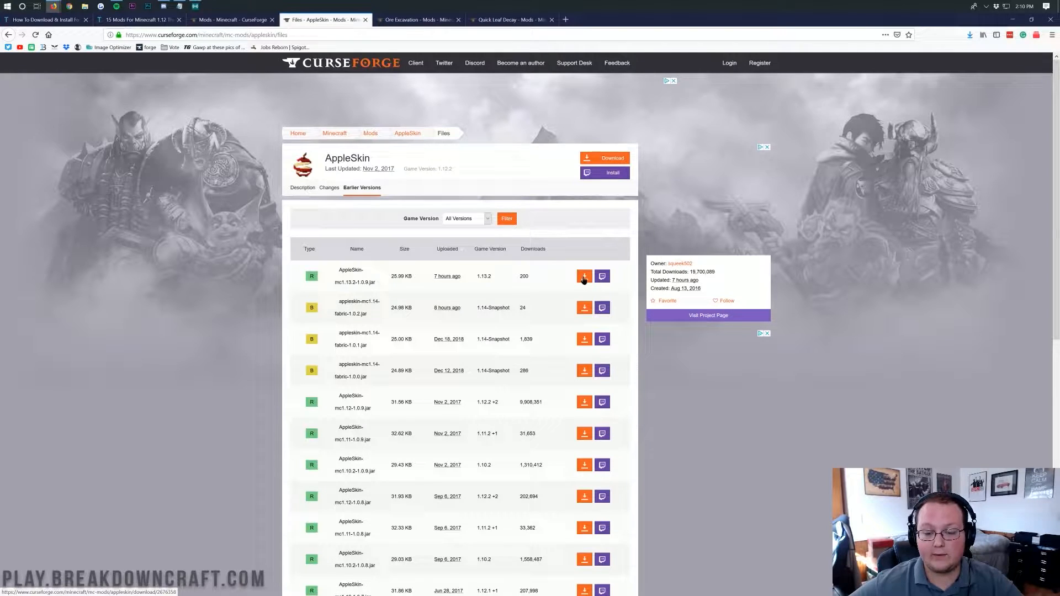
click(584, 276)
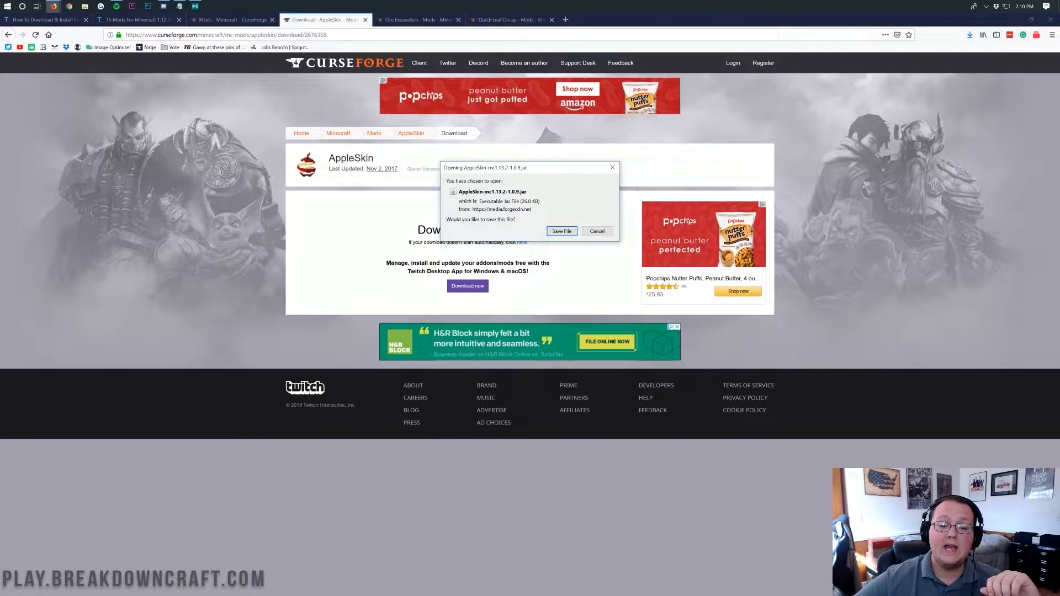
click(561, 231)
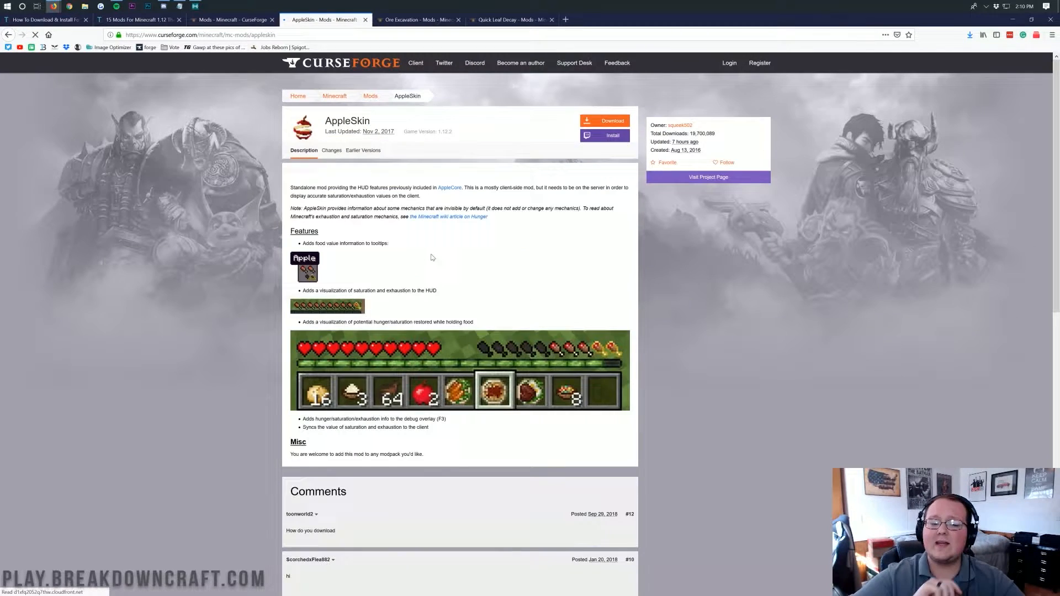
scroll(down, 3)
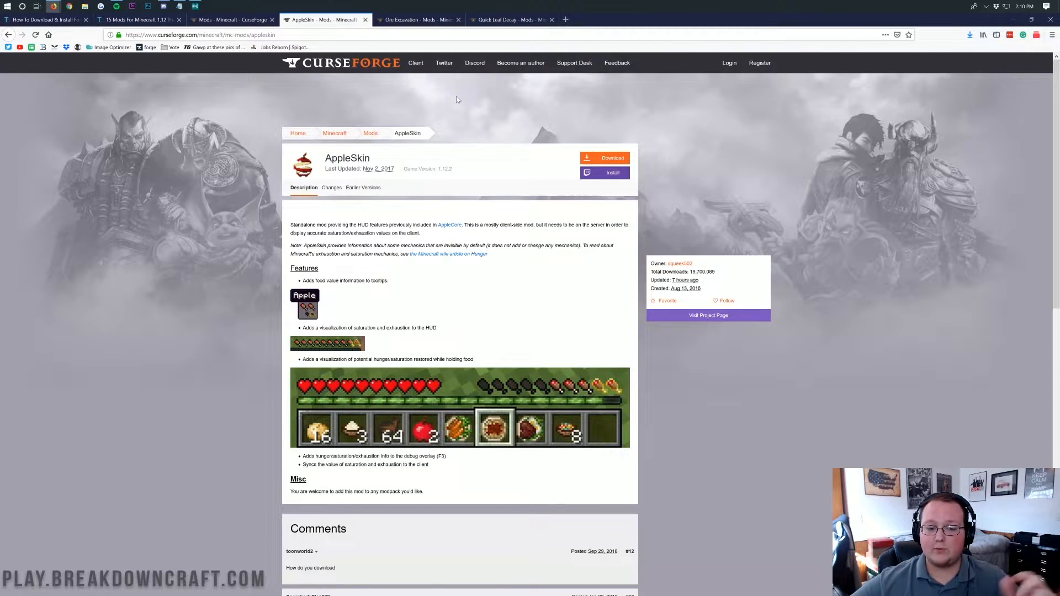
Step: Download the top 1.13.2 Ore Excavation file from its Earlier Versions list
click(417, 19)
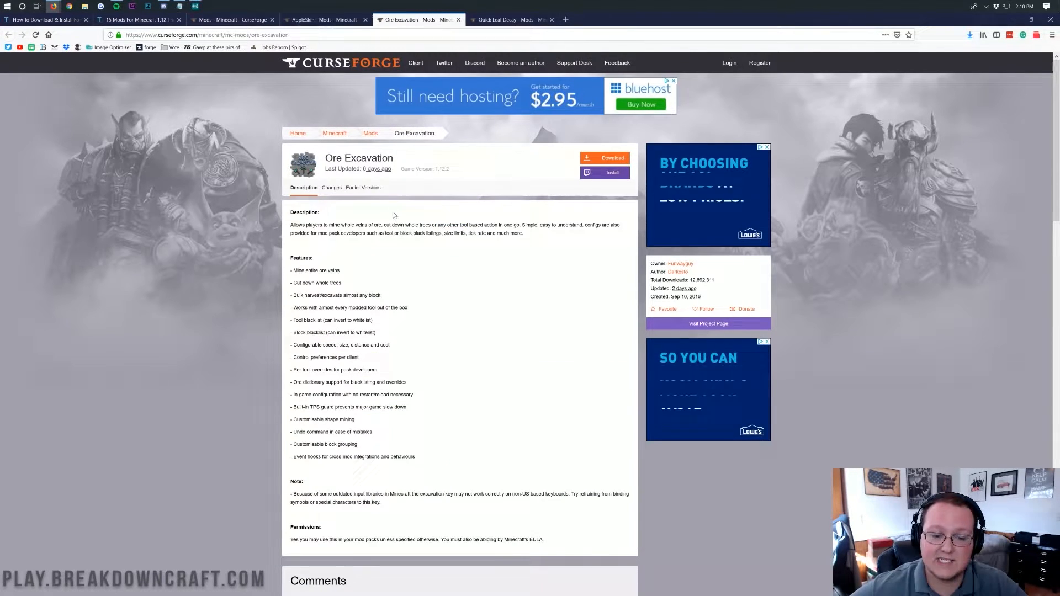
click(362, 187)
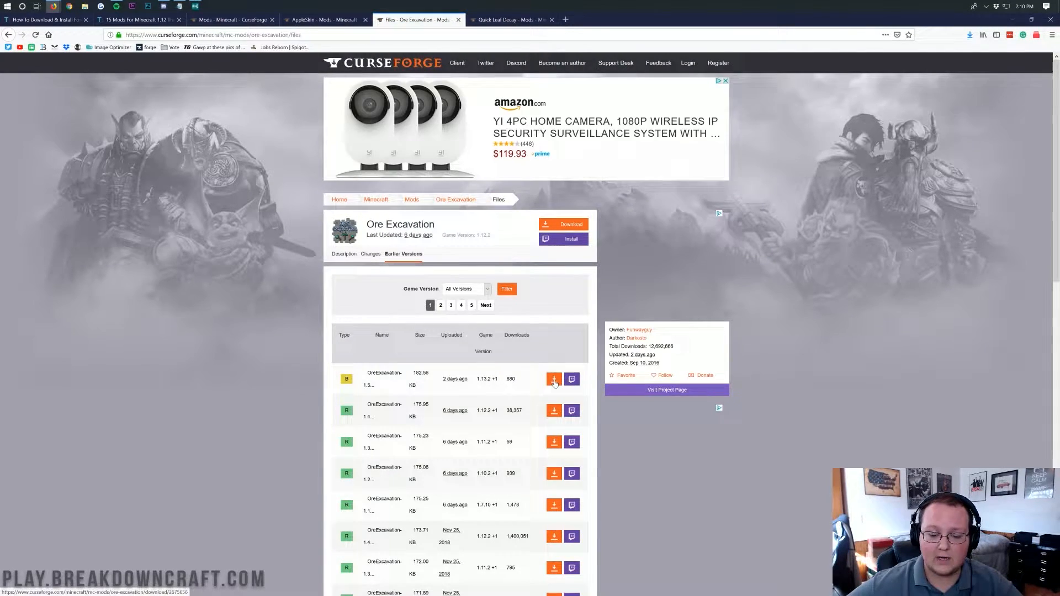
click(553, 379)
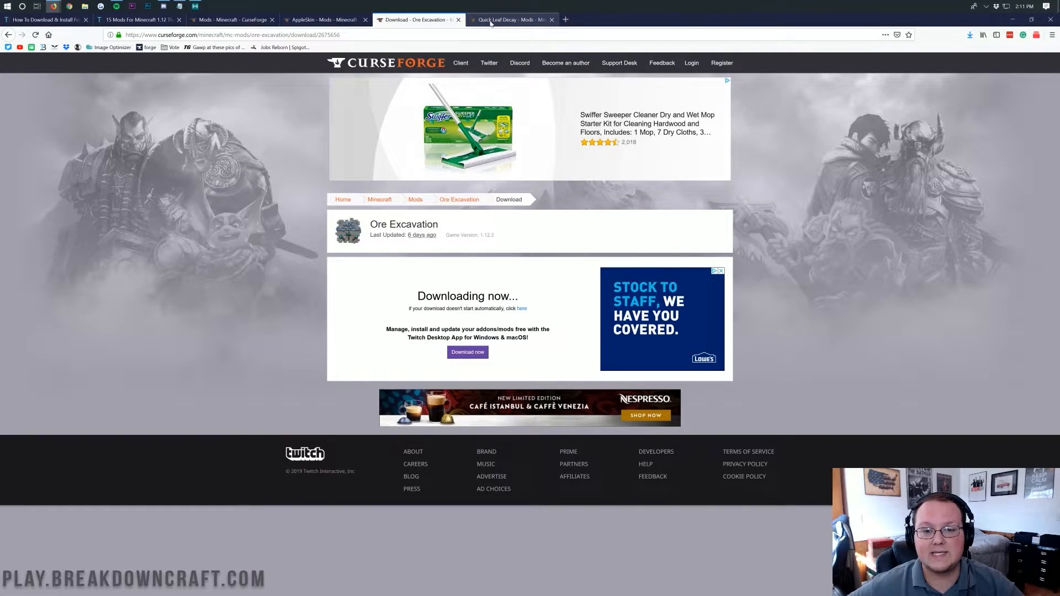
click(509, 18)
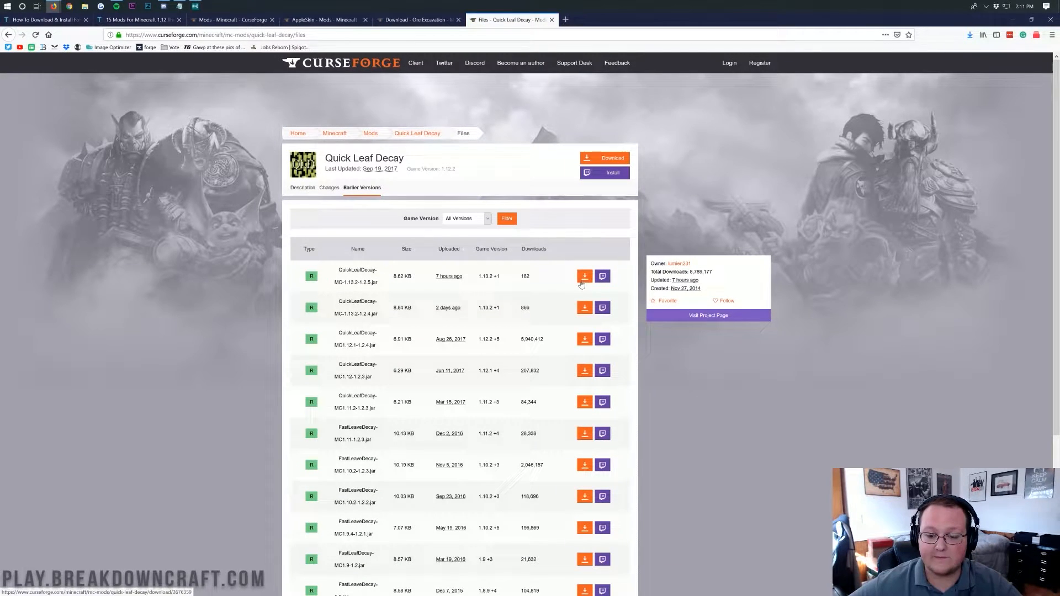
Step: Download the top 1.13.2 Quick Leaf Decay jar from its files list
click(583, 276)
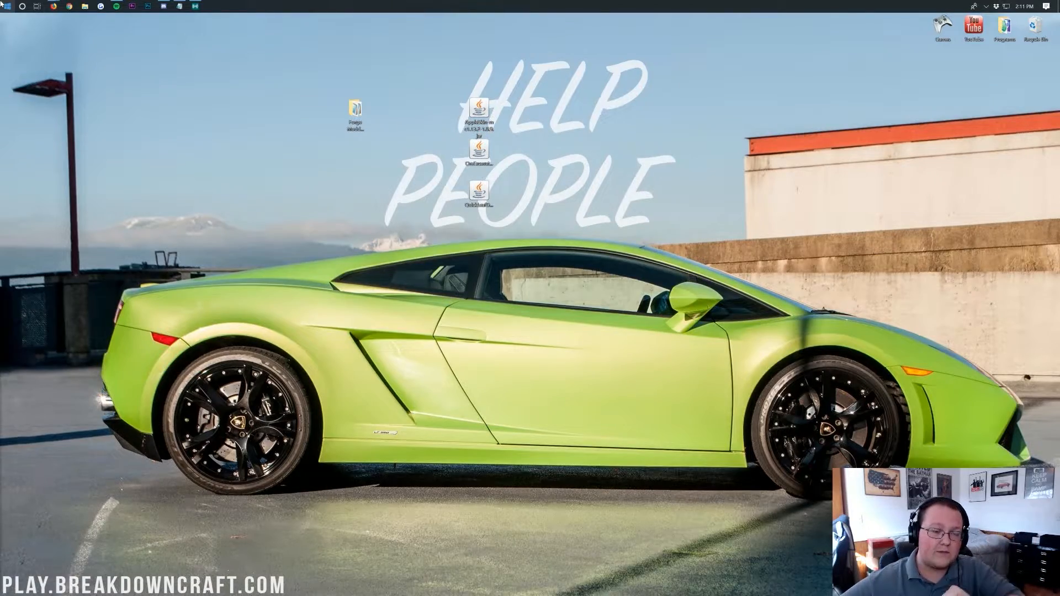
Step: Search Windows for 'download' to locate the downloaded mod jars
click(6, 6)
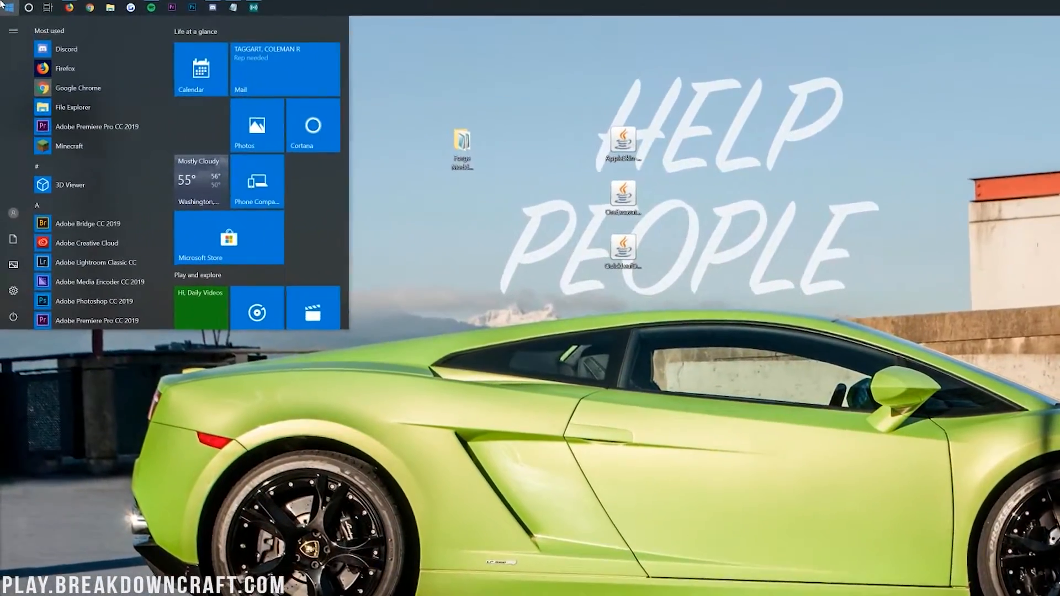
text(download)
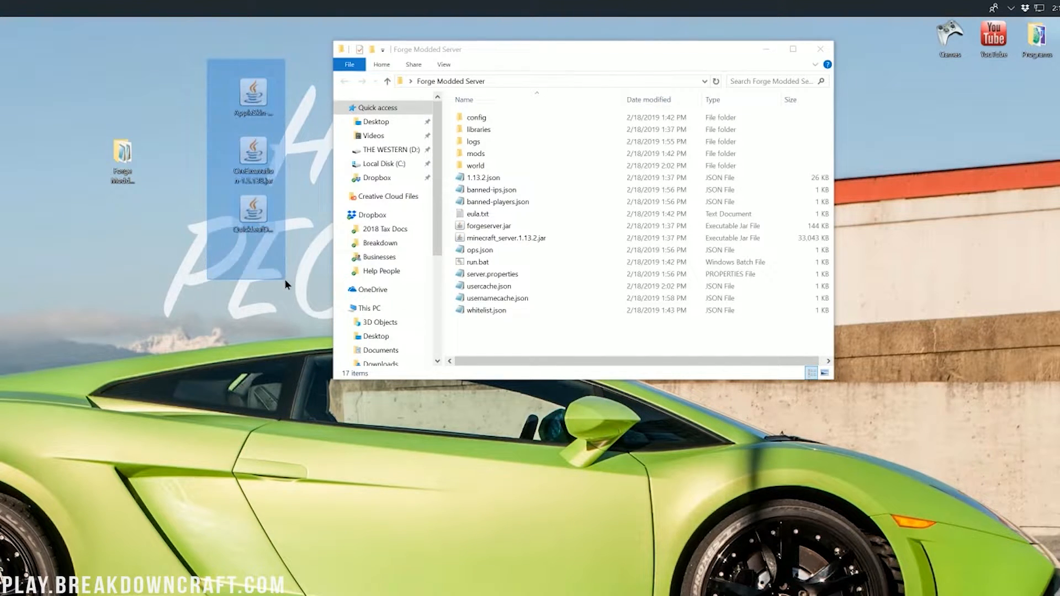
Step: Open the Forge server's mods folder and bring up its context menu to paste the jars
click(285, 285)
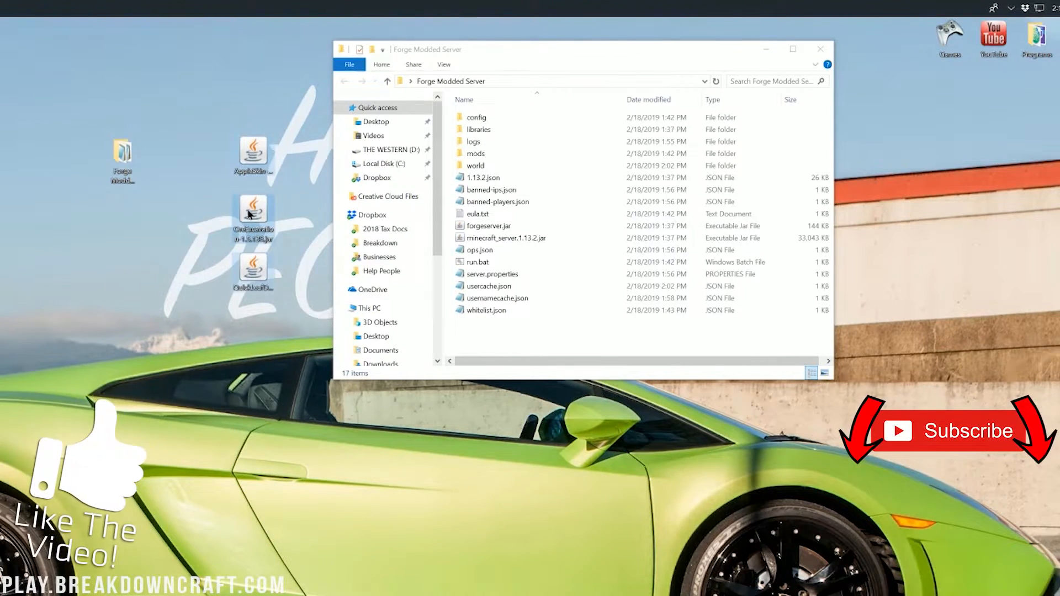
mouse_move(285, 297)
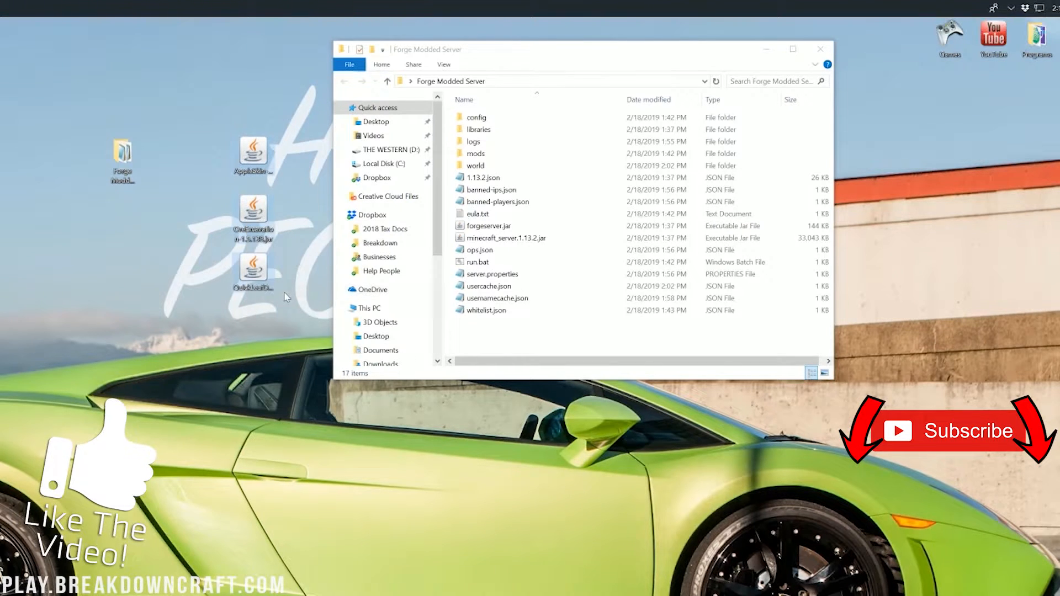
double_click(476, 153)
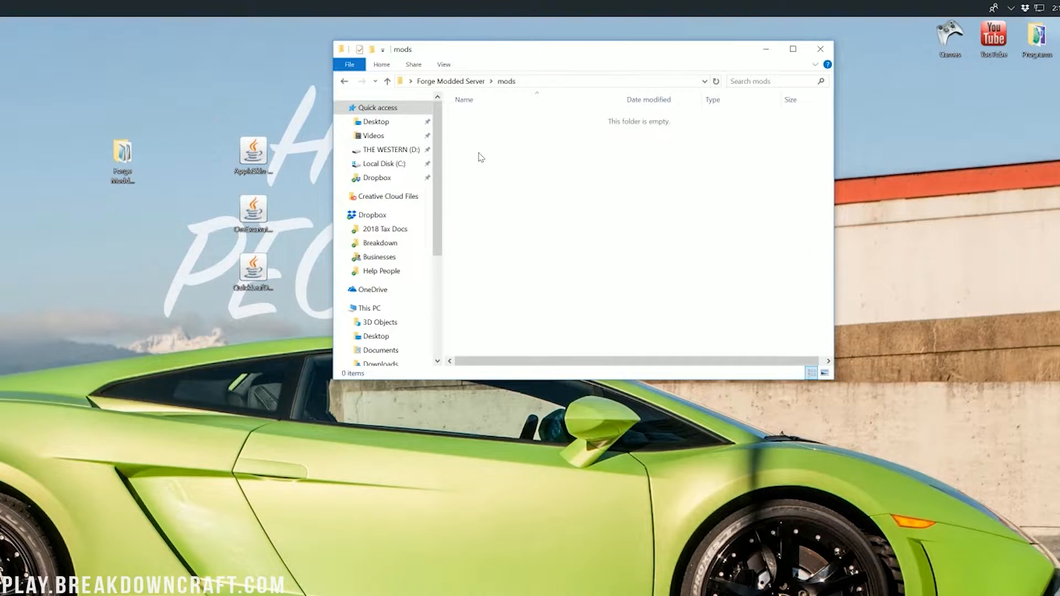
right_click(479, 157)
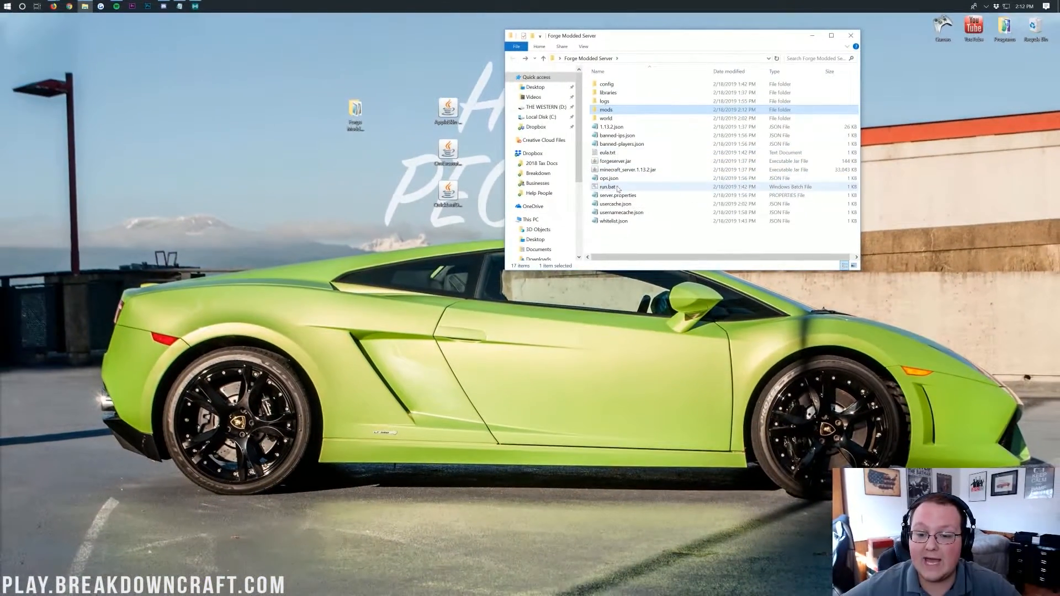
Step: Launch the Forge server from run.bat and close the server folder window
double_click(608, 186)
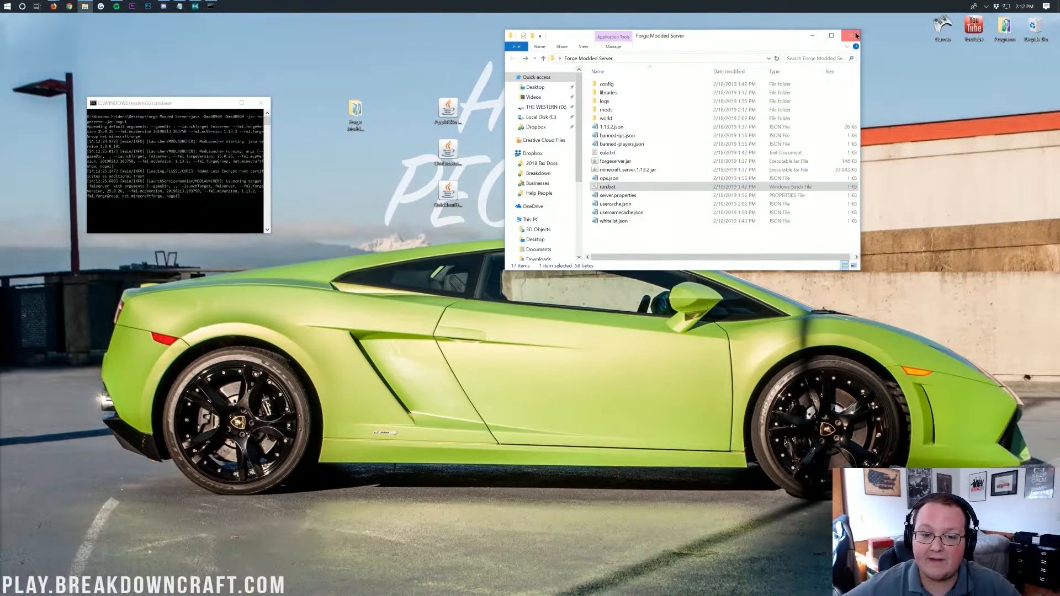
click(850, 36)
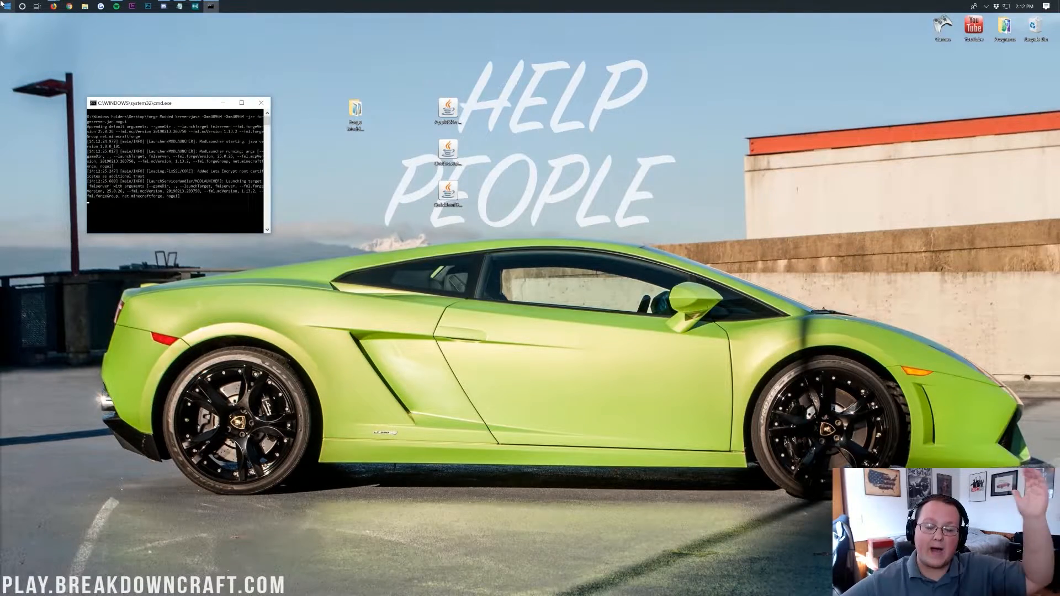
click(6, 6)
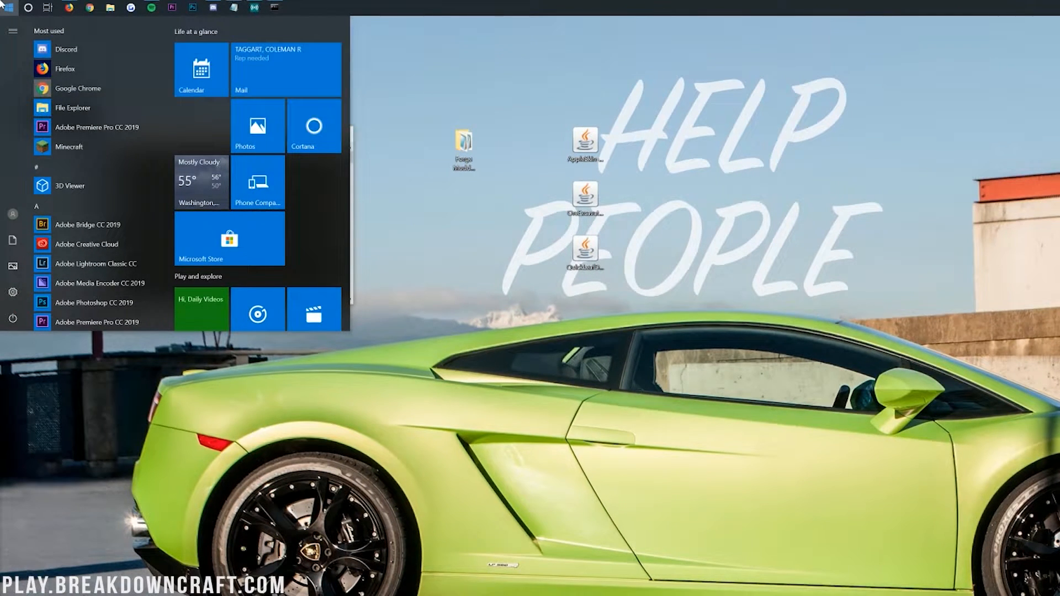
Step: Enter %appdata% in the Run dialog to open the Roaming folder
text(run)
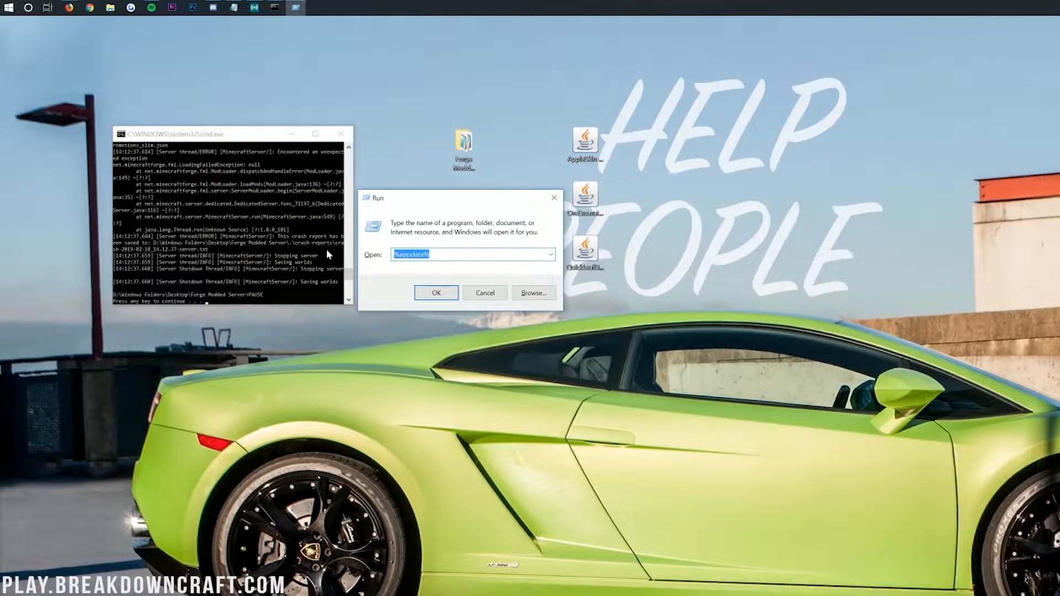
text(%appd)
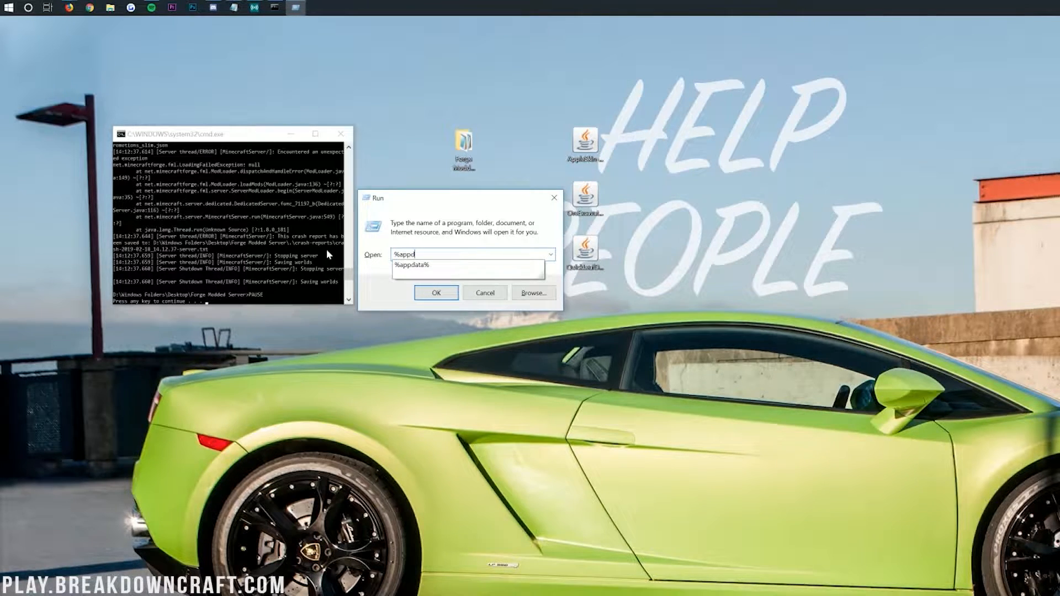
click(435, 292)
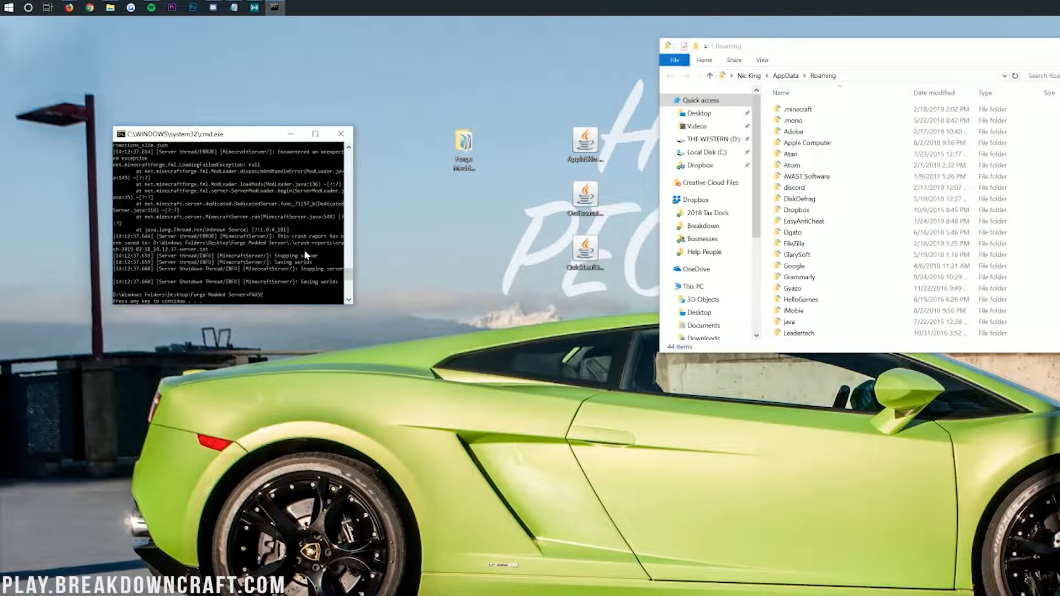
mouse_move(275, 243)
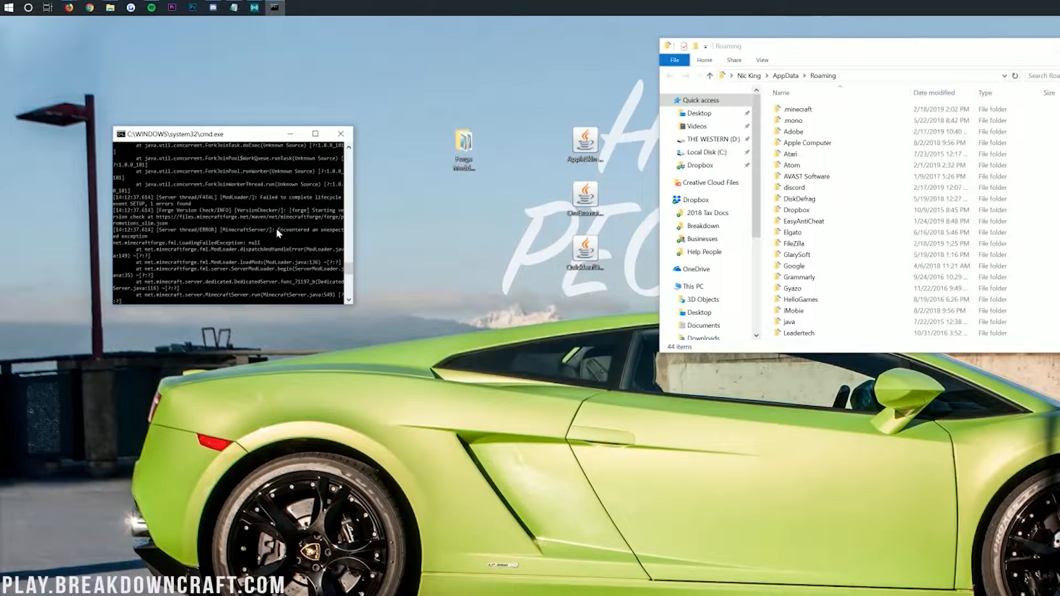
mouse_move(226, 252)
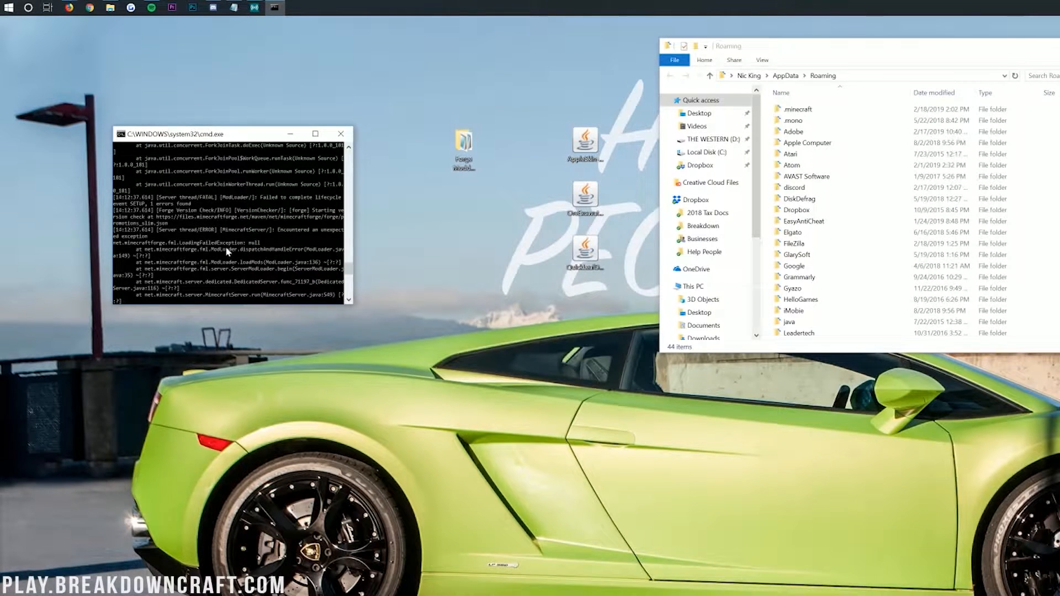
click(464, 149)
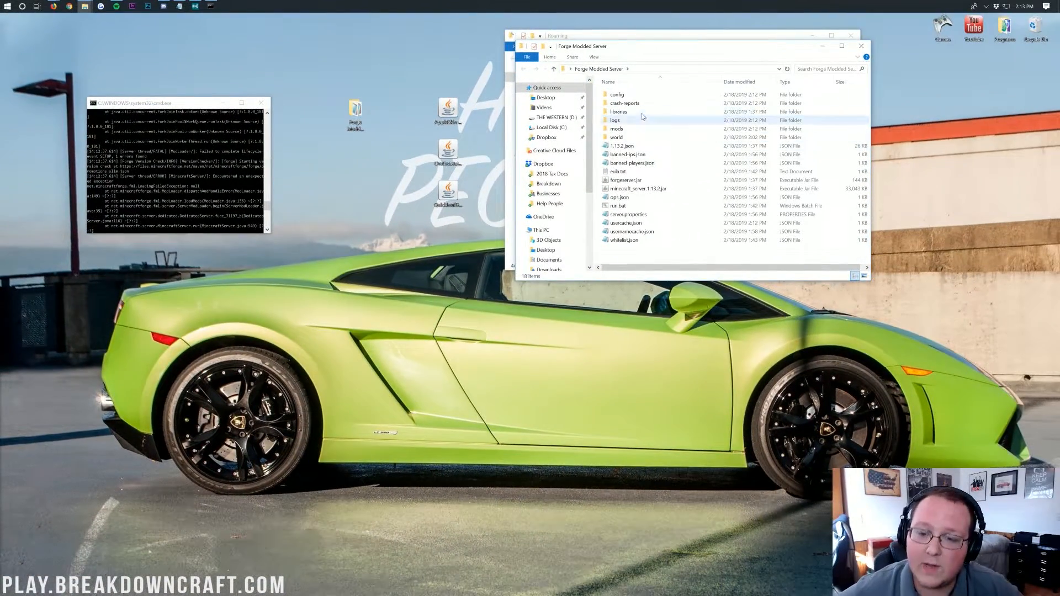
Step: Read the server crash report in Notepad, close it, then show the server's mods folder
double_click(623, 103)
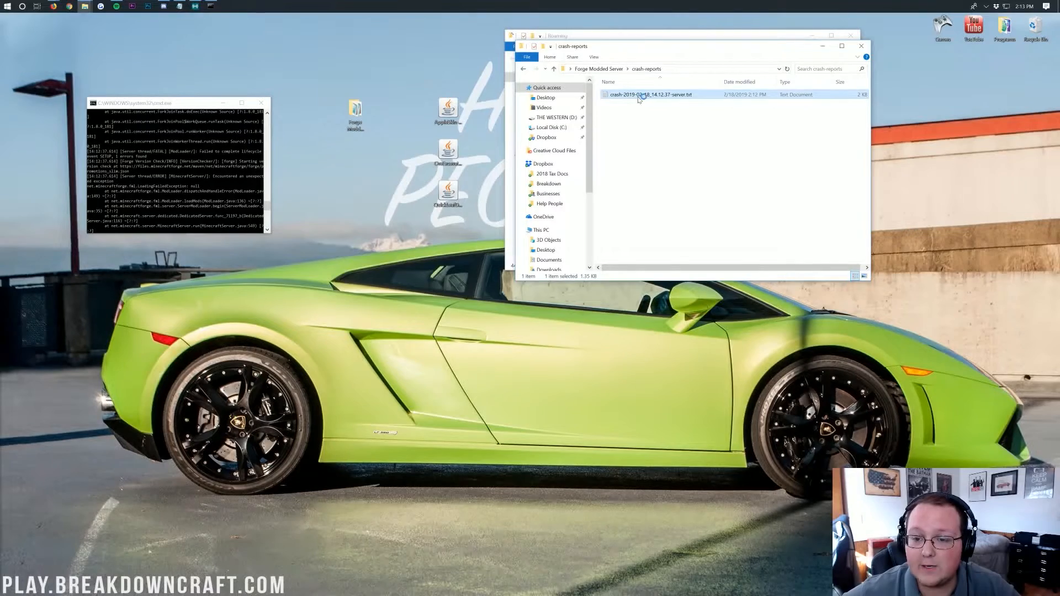
double_click(651, 94)
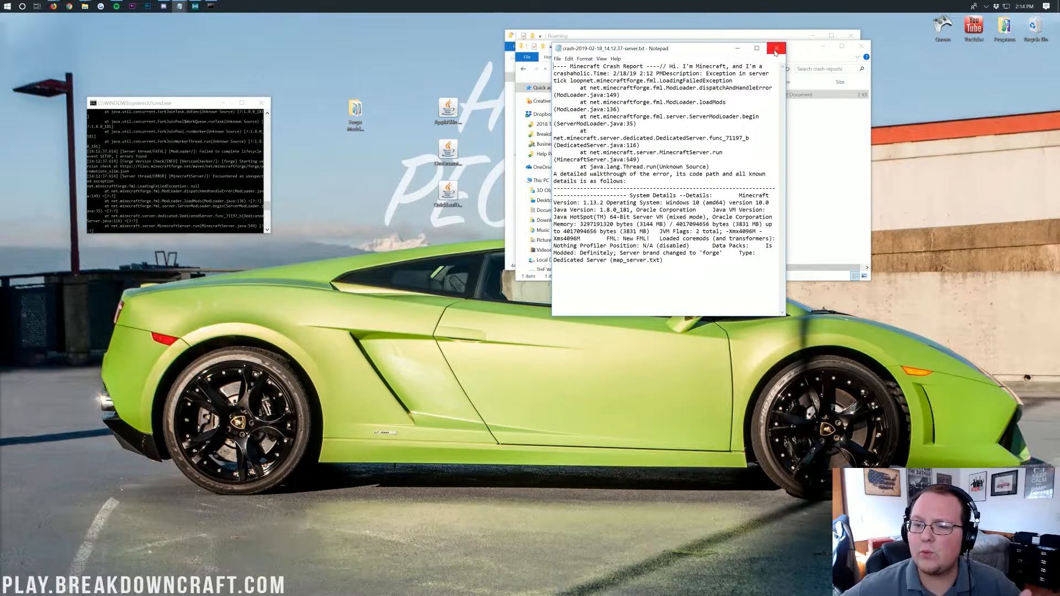
click(775, 48)
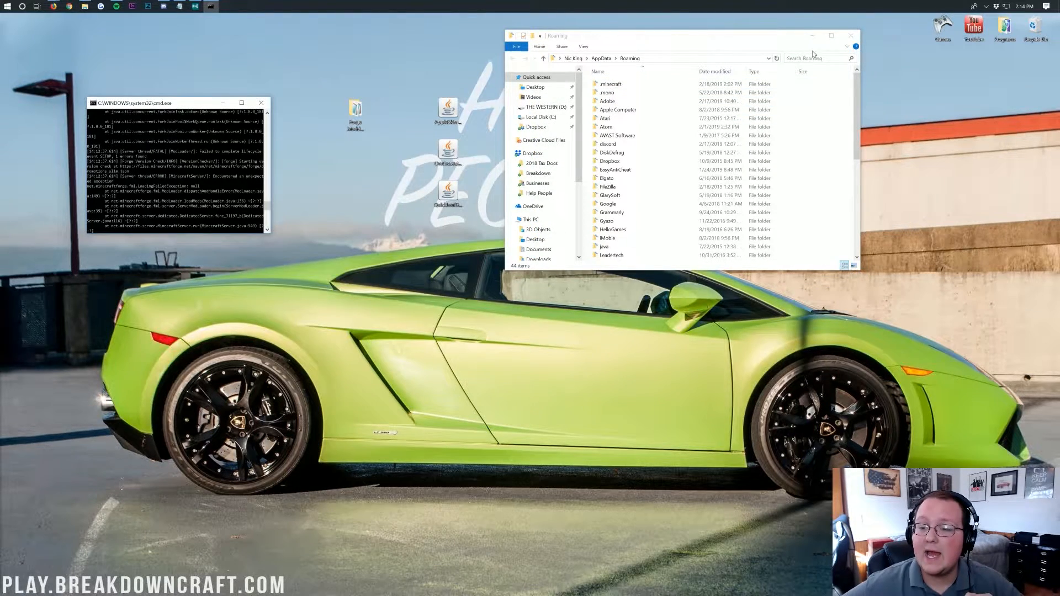
click(850, 35)
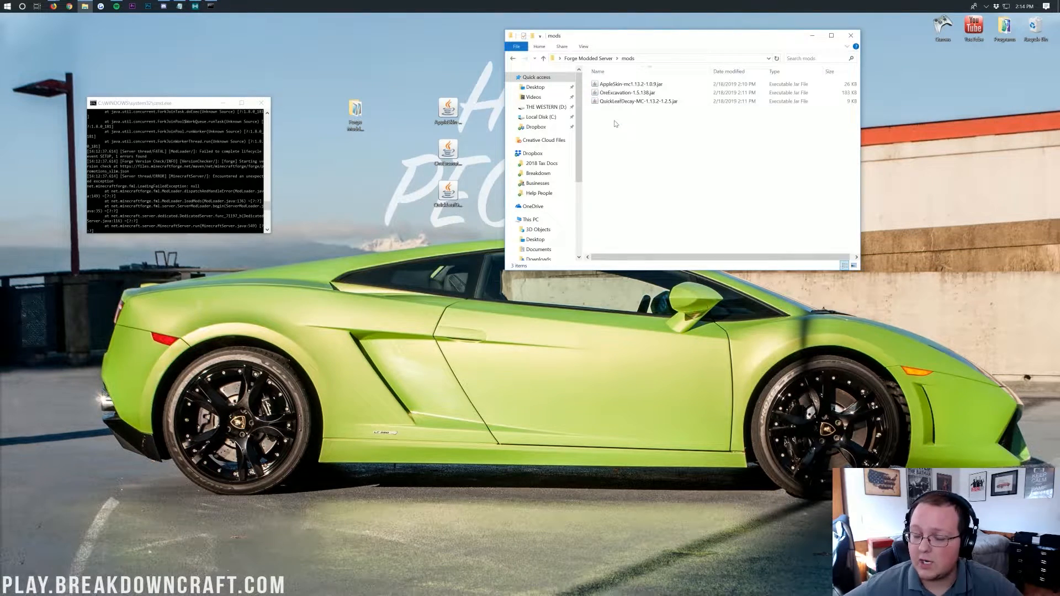
Step: Delete the AppleSkin jar, relaunch the server from run.bat, and open %appdata% via Run
right_click(631, 84)
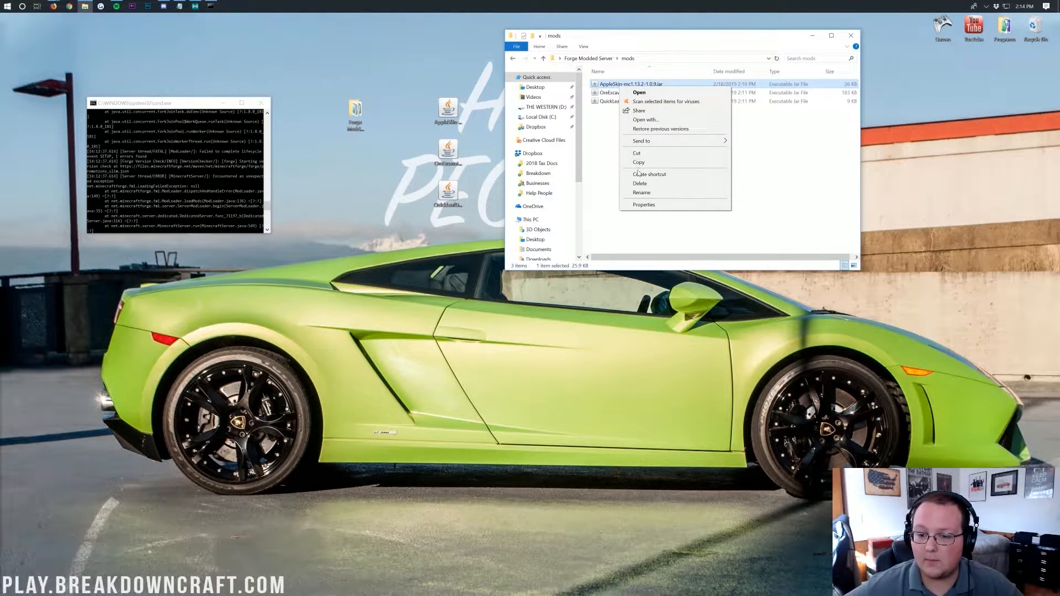
click(640, 183)
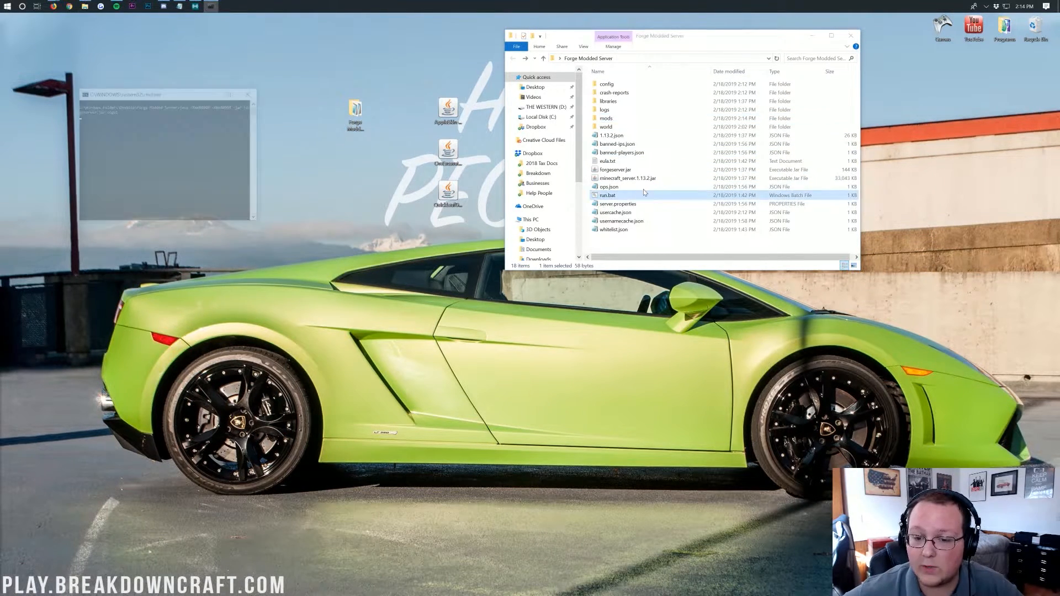
double_click(607, 196)
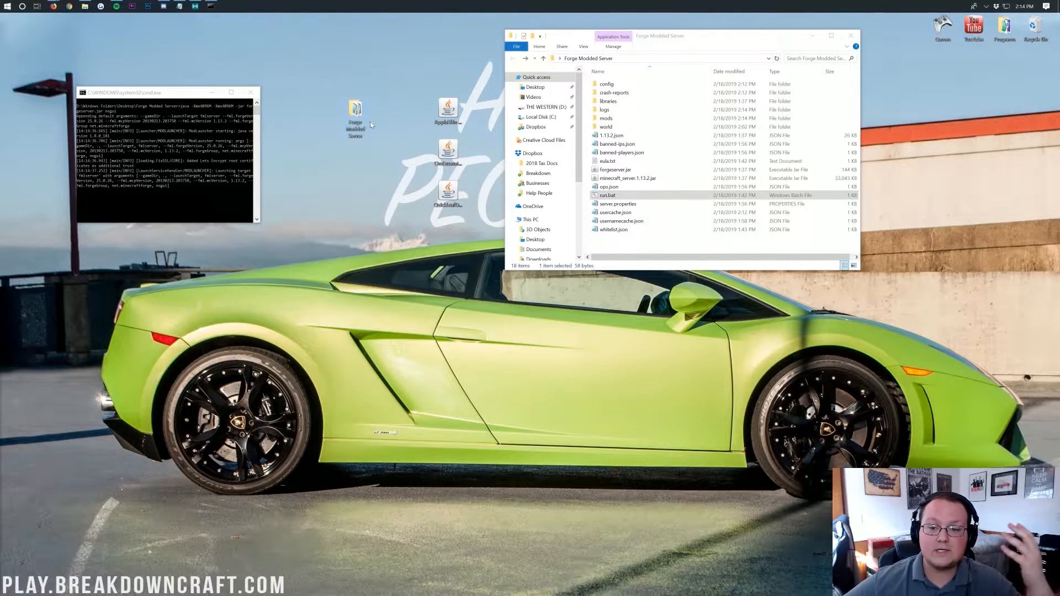
text(run)
text(%appdata%)
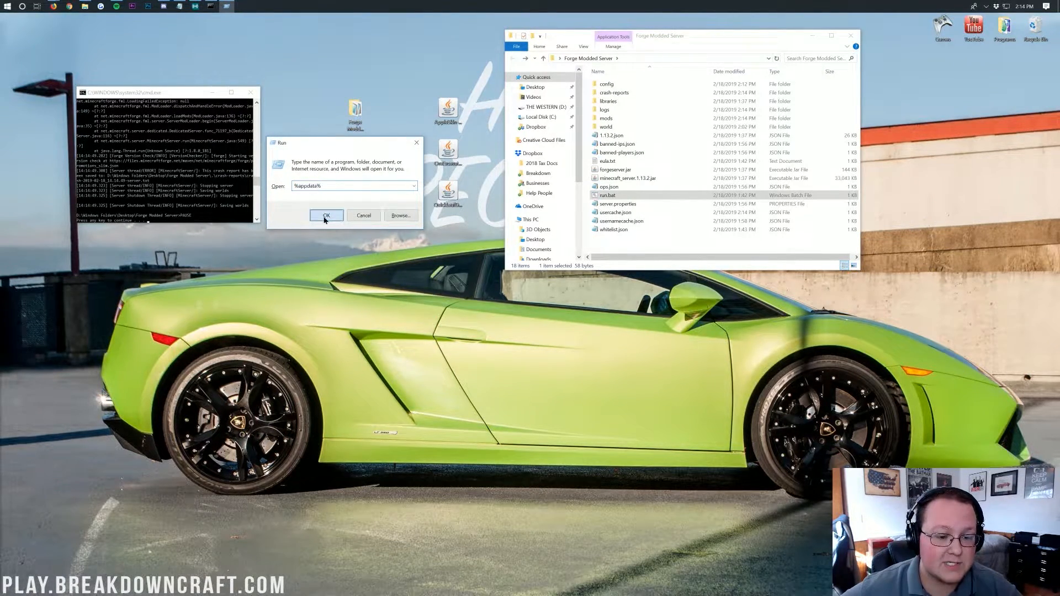
click(326, 214)
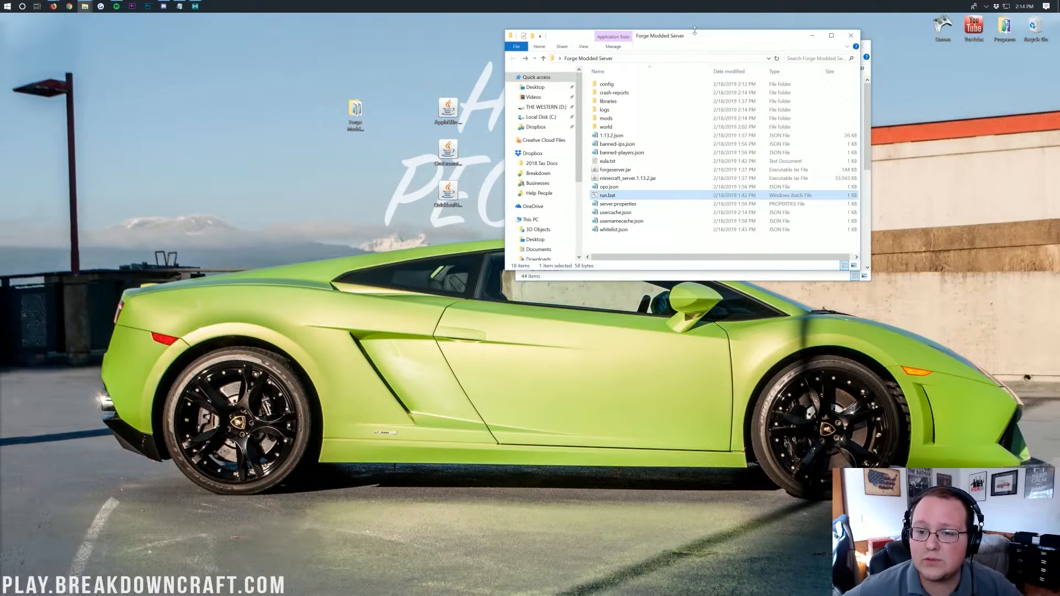
Step: Delete the OreExcavation jar from the server's mods folder to the Recycle Bin
double_click(605, 119)
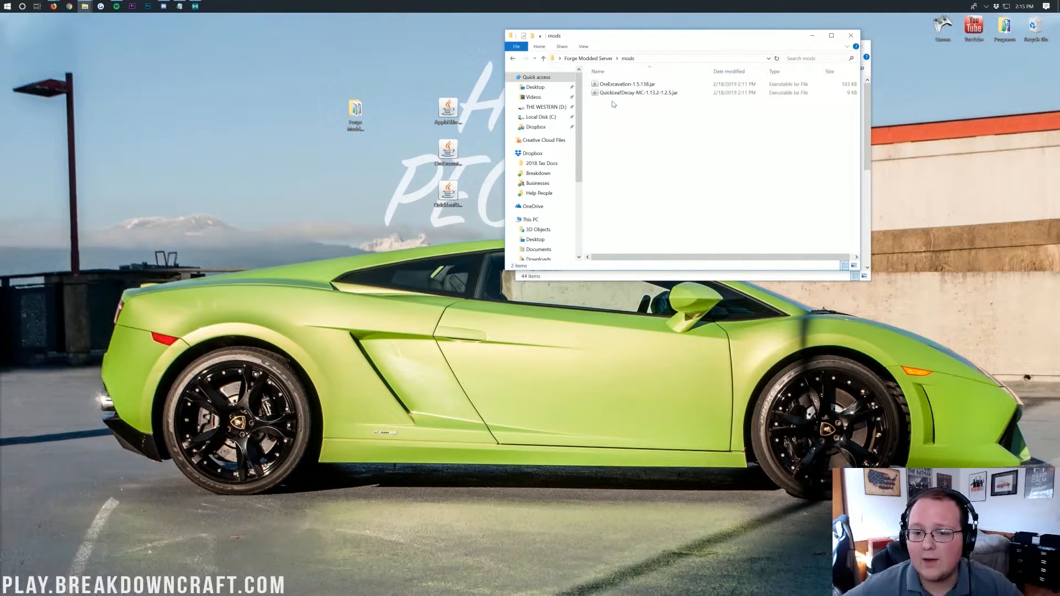
click(625, 84)
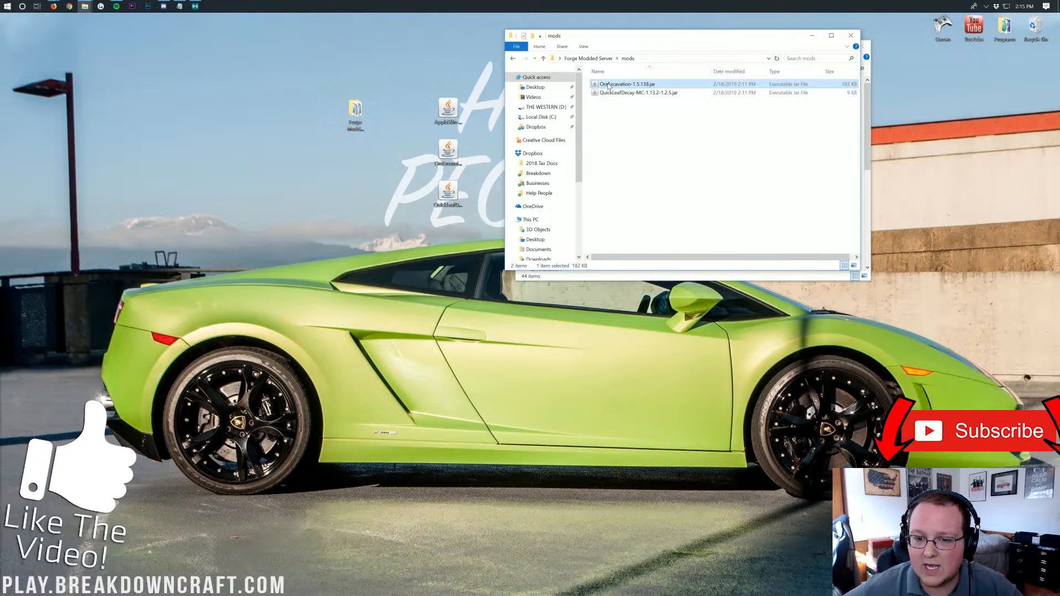
key(Delete)
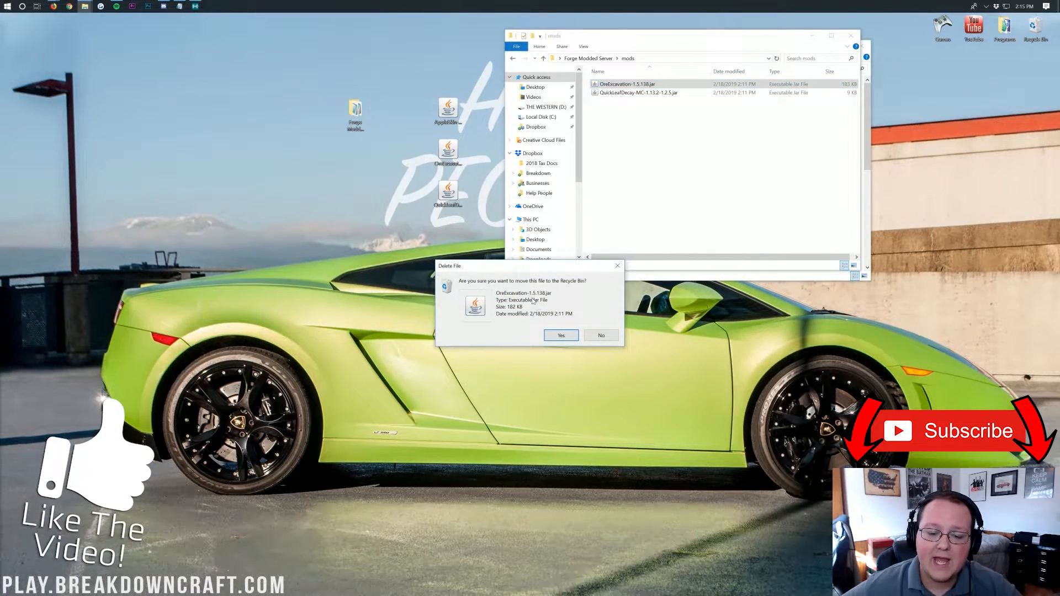
click(560, 335)
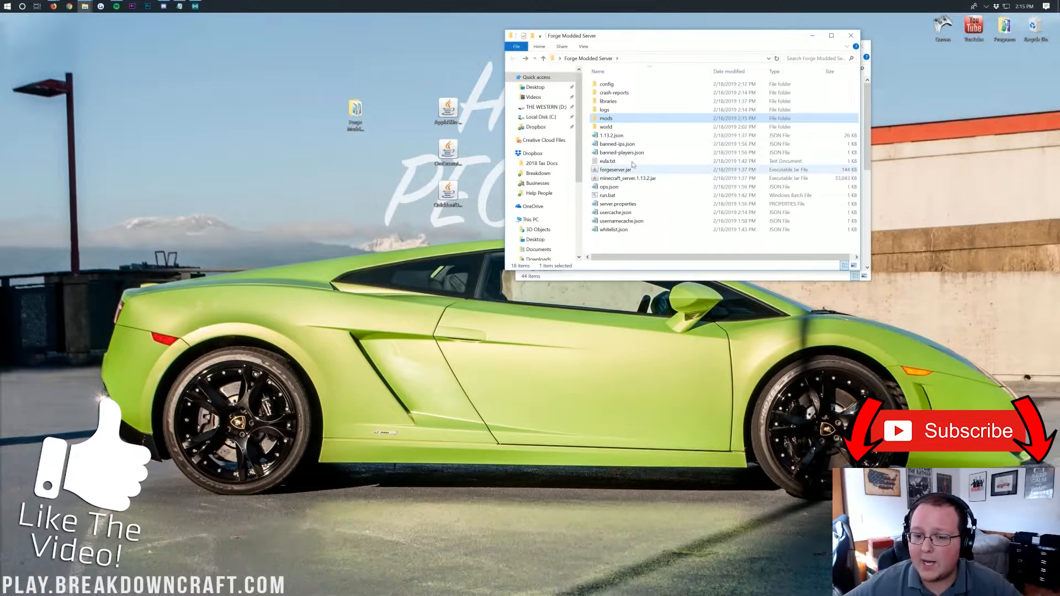
Step: Relaunch the server from run.bat and move its console window aside
click(627, 178)
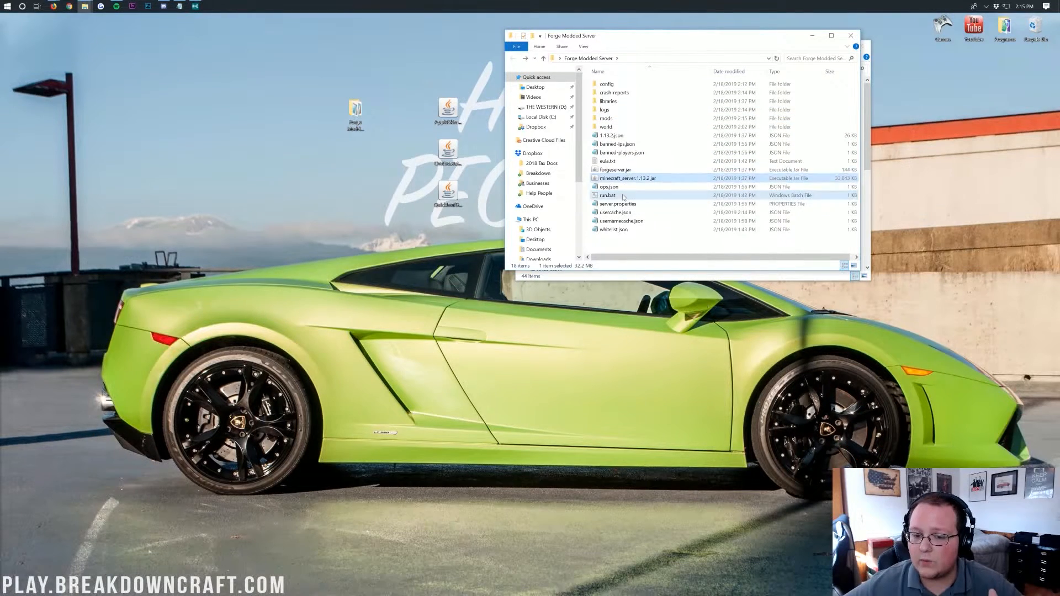
double_click(607, 195)
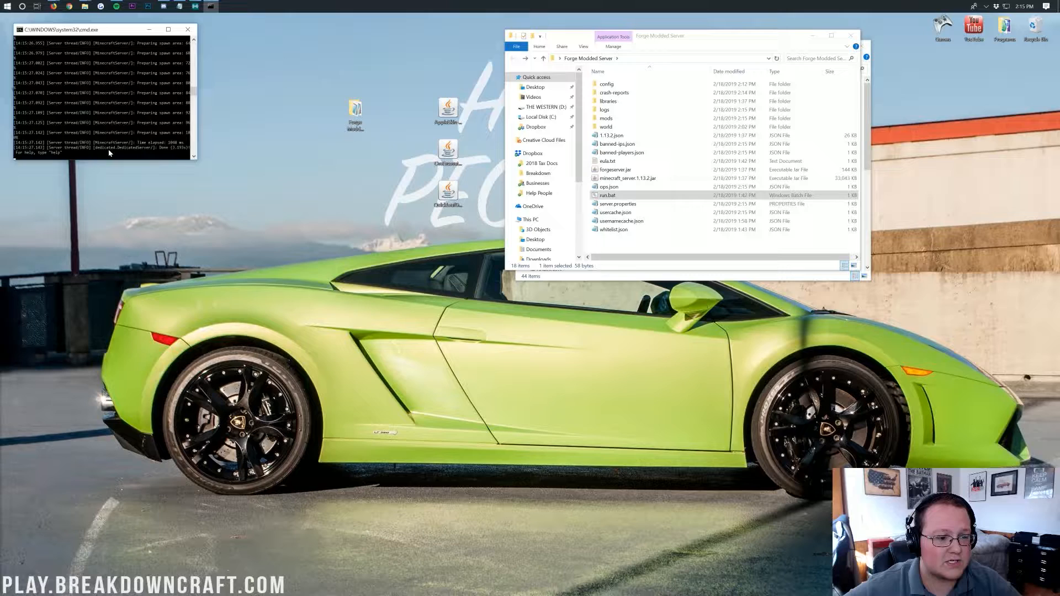
drag(101, 29, 244, 97)
text(stop)
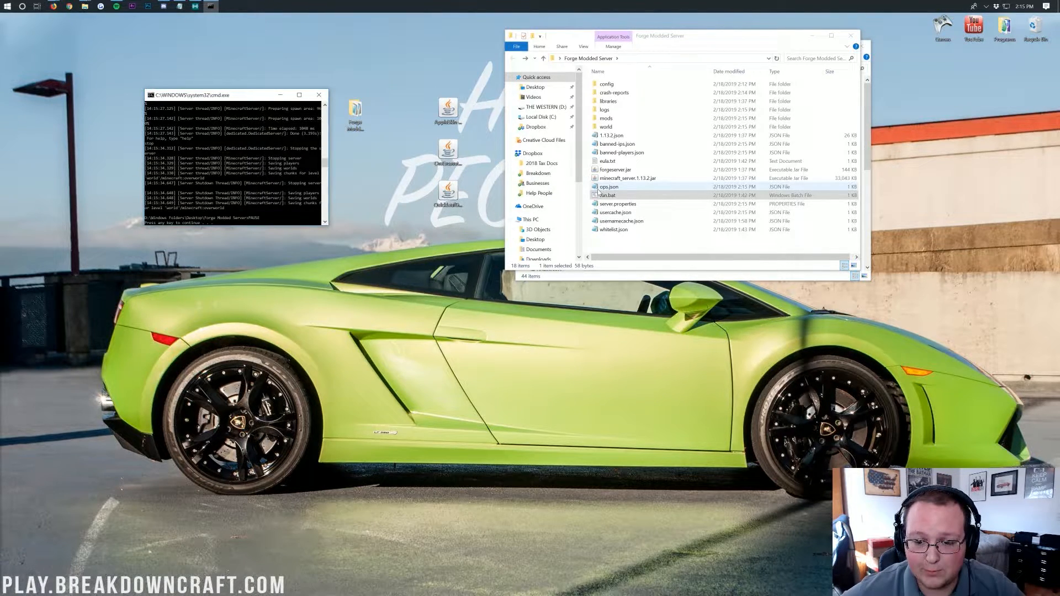
Step: Start the Forge server from run.bat, then drag the AppleSkin jar into its mods folder
double_click(605, 118)
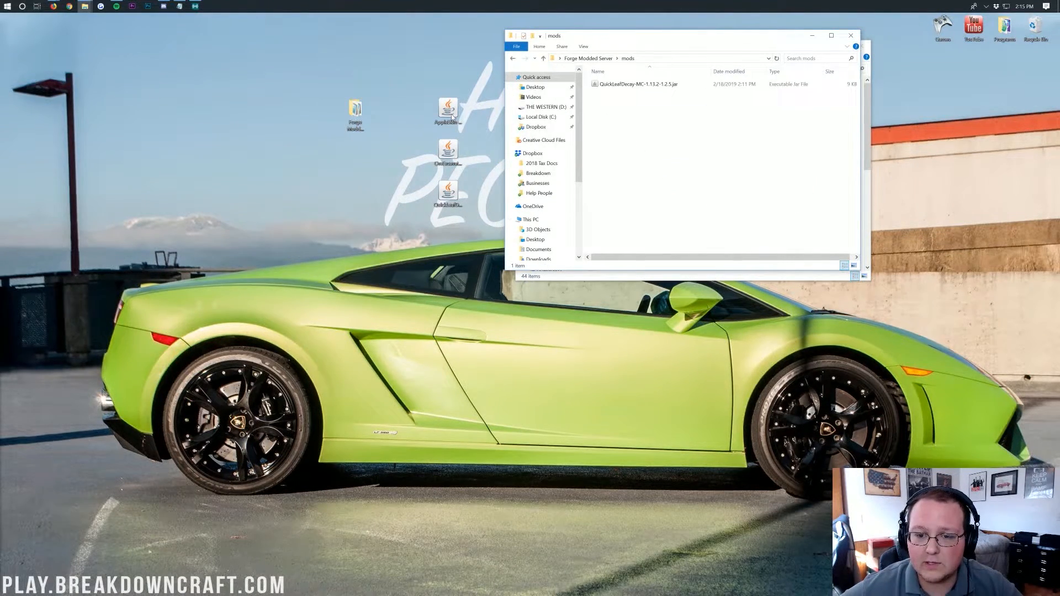
click(542, 58)
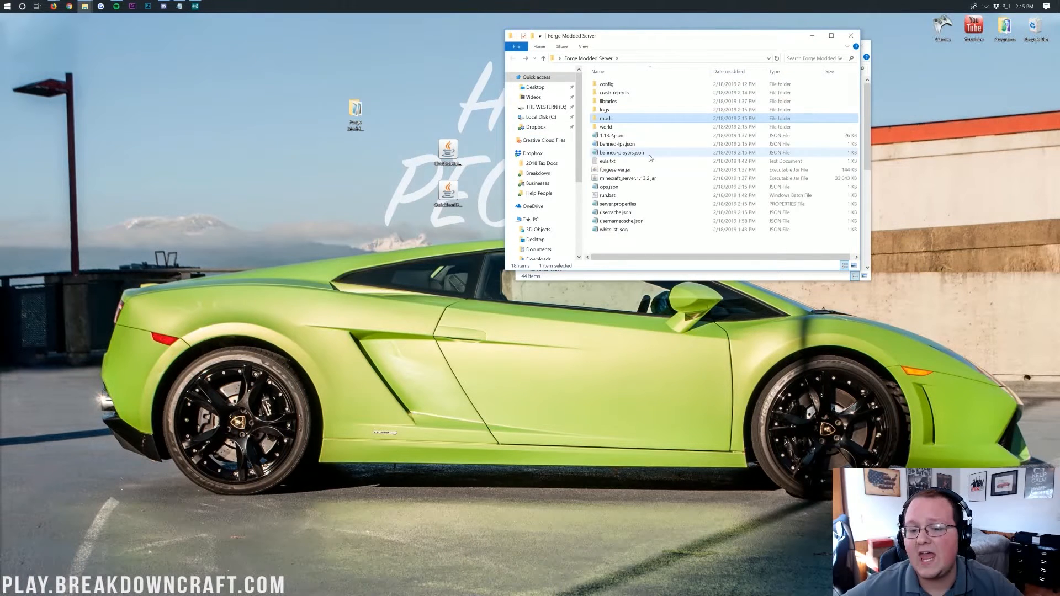
double_click(608, 195)
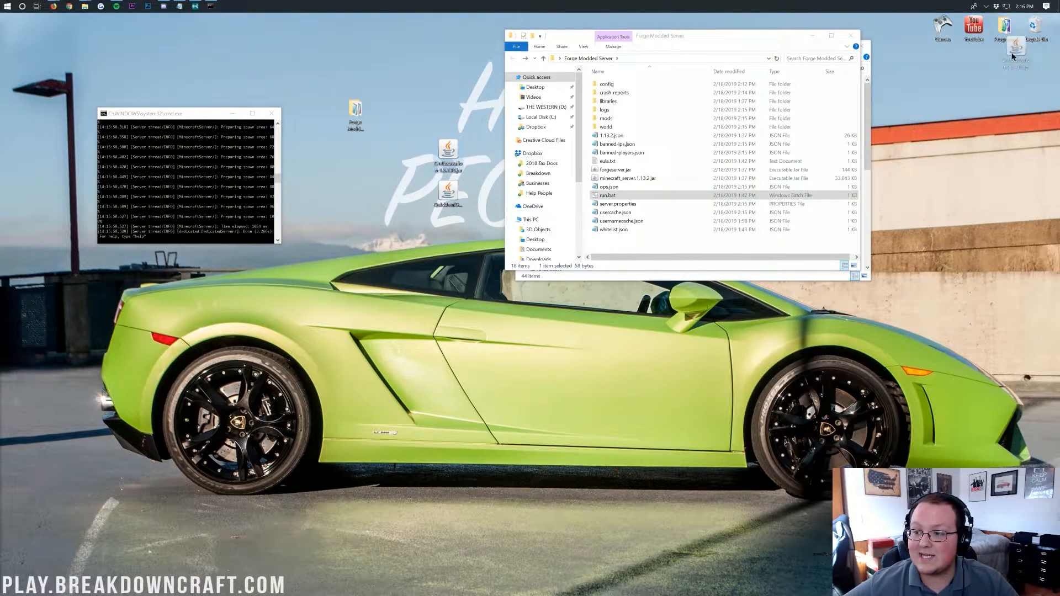
double_click(606, 119)
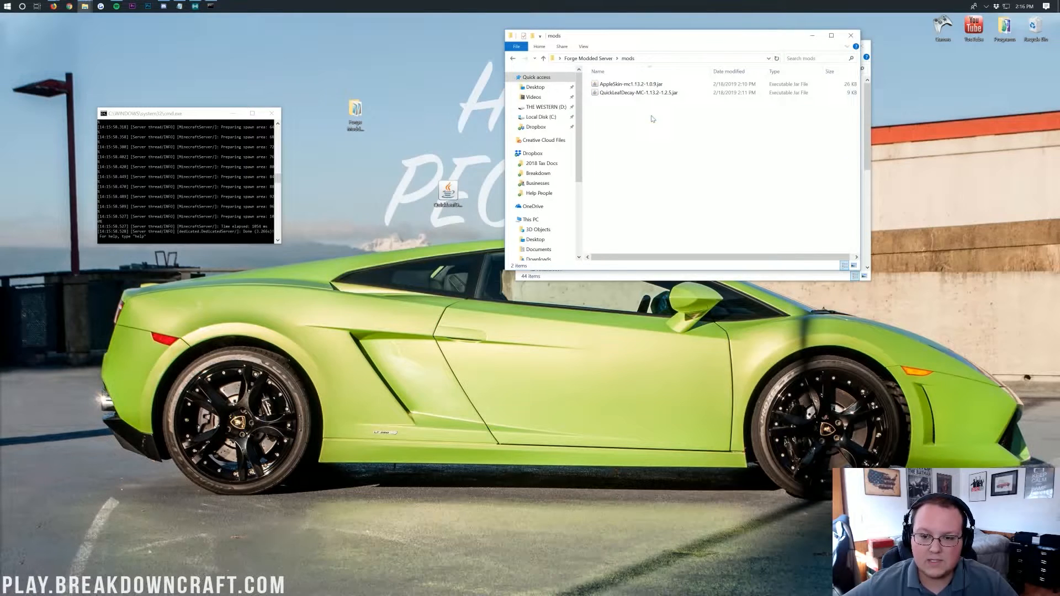
drag(630, 83, 15, 27)
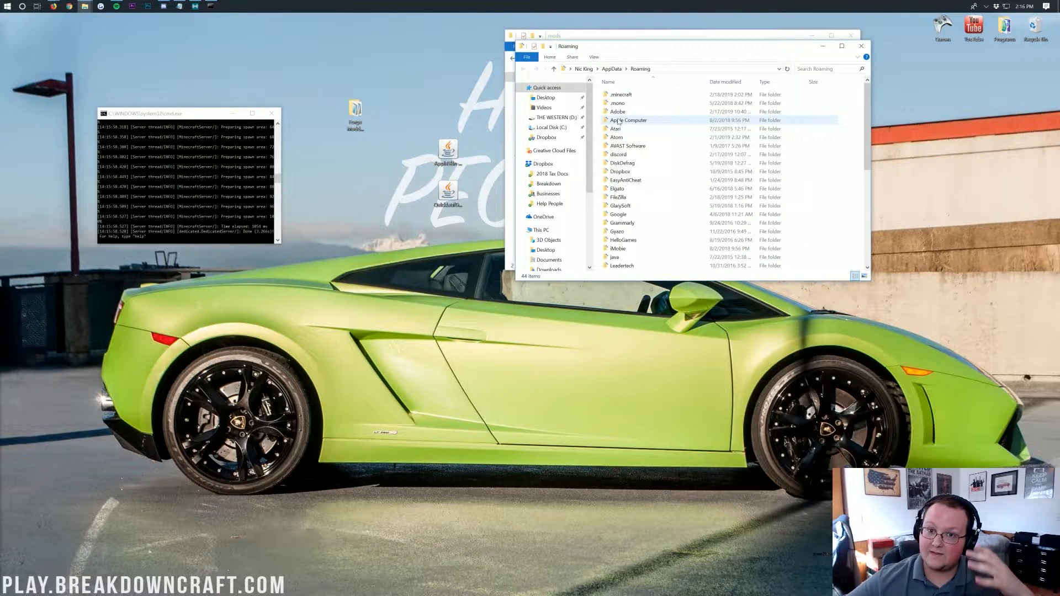
mouse_move(627, 120)
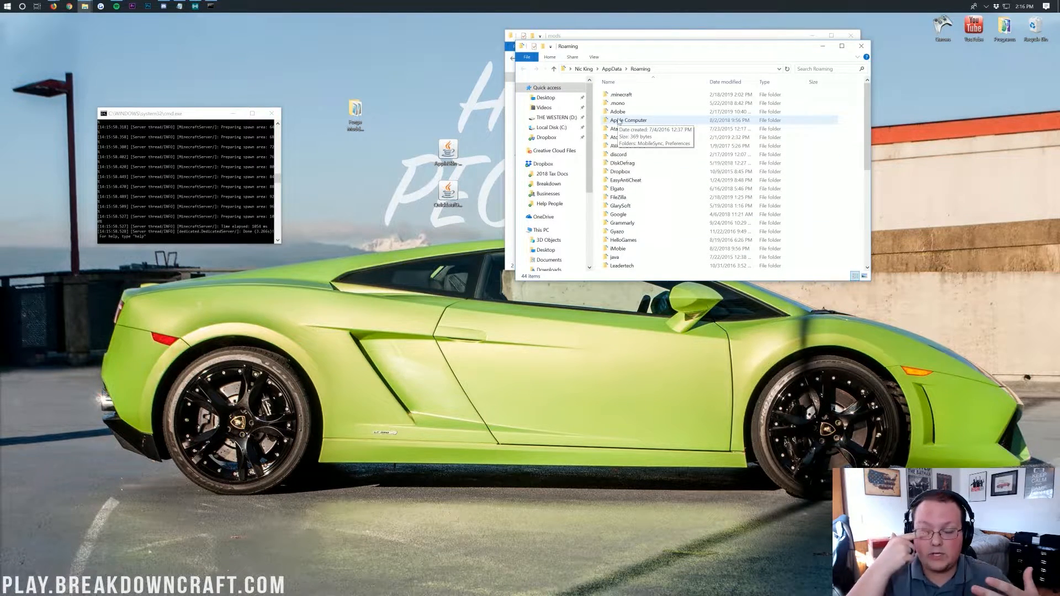
mouse_move(621, 111)
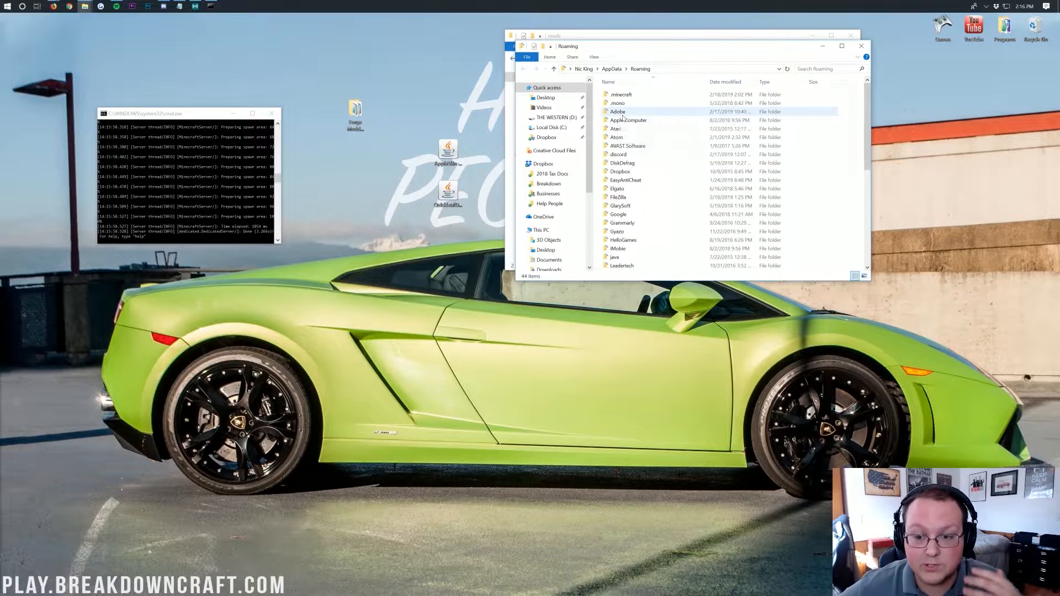
Step: Make a new 'mods' folder inside AppData\Roaming\.minecraft and drag both mod jars into it
double_click(620, 94)
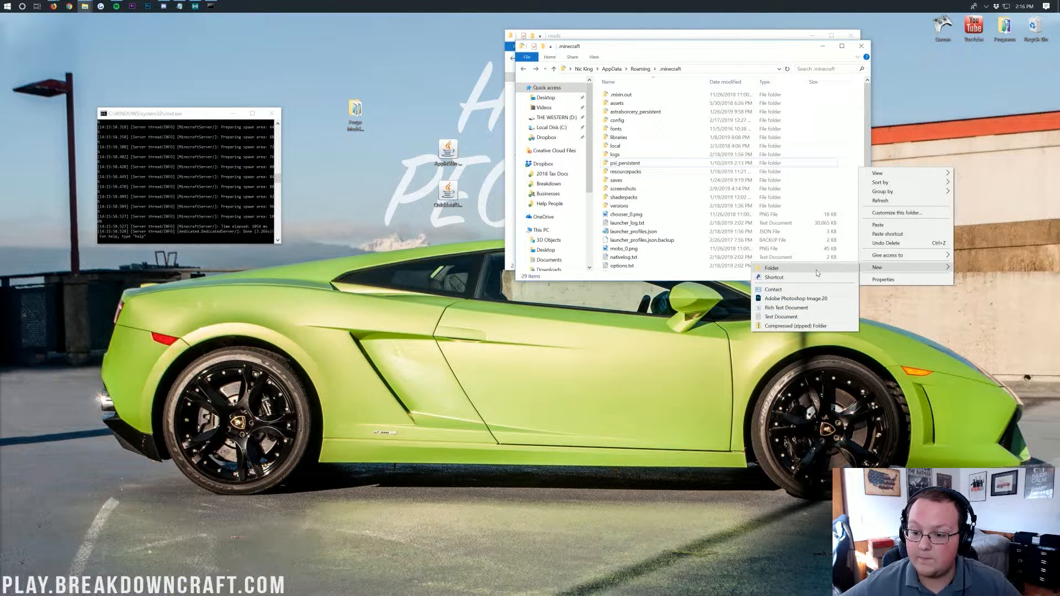
click(771, 267)
text(mods)
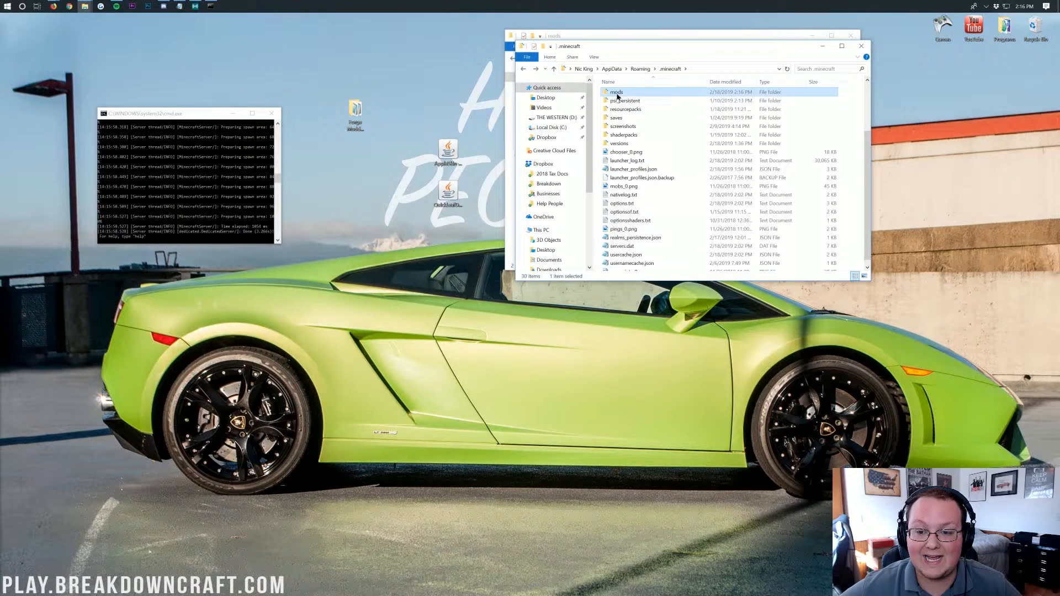
double_click(617, 93)
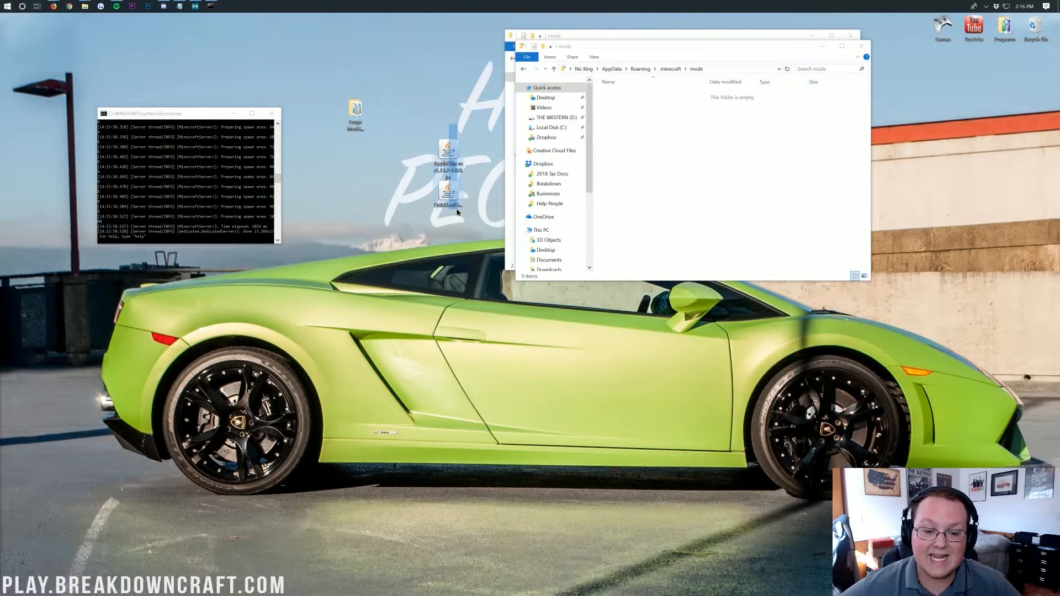
drag(448, 199, 729, 196)
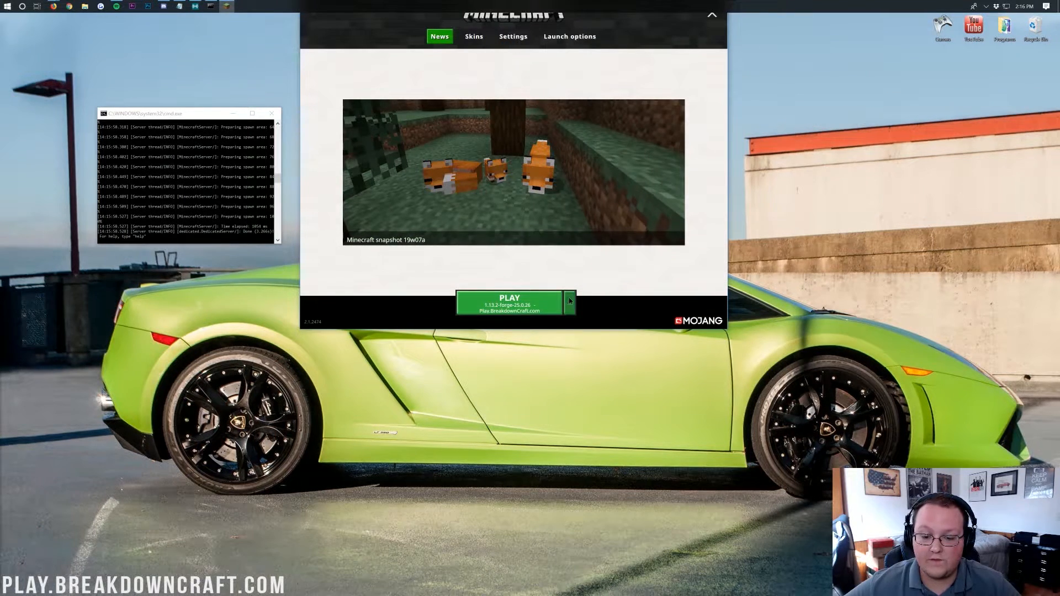
mouse_move(485, 269)
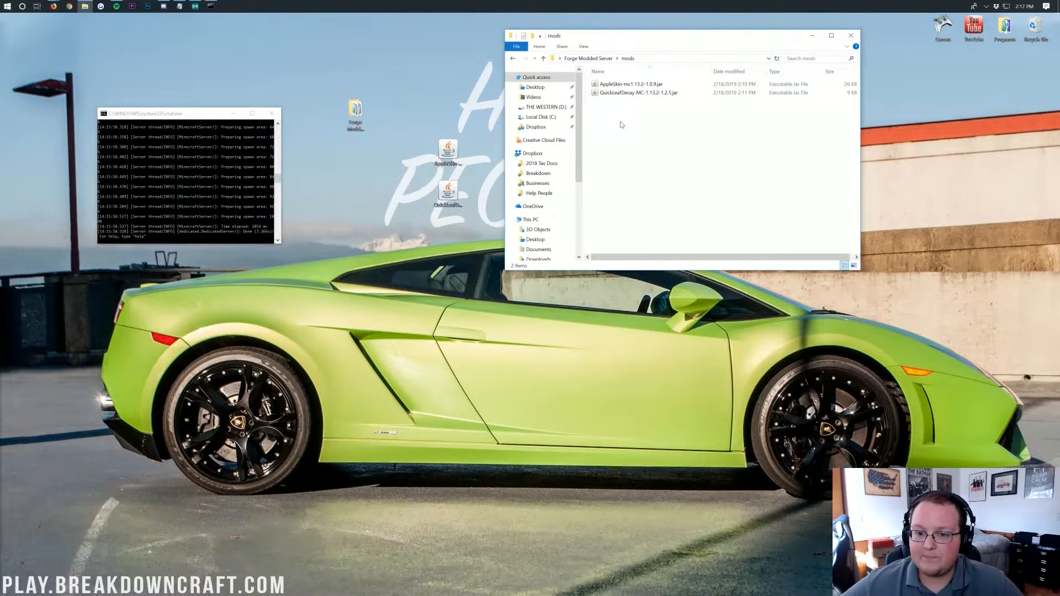
Step: Return Explorer to Forge Modded Server, and open then cancel the game's Singleplayer world list
click(543, 58)
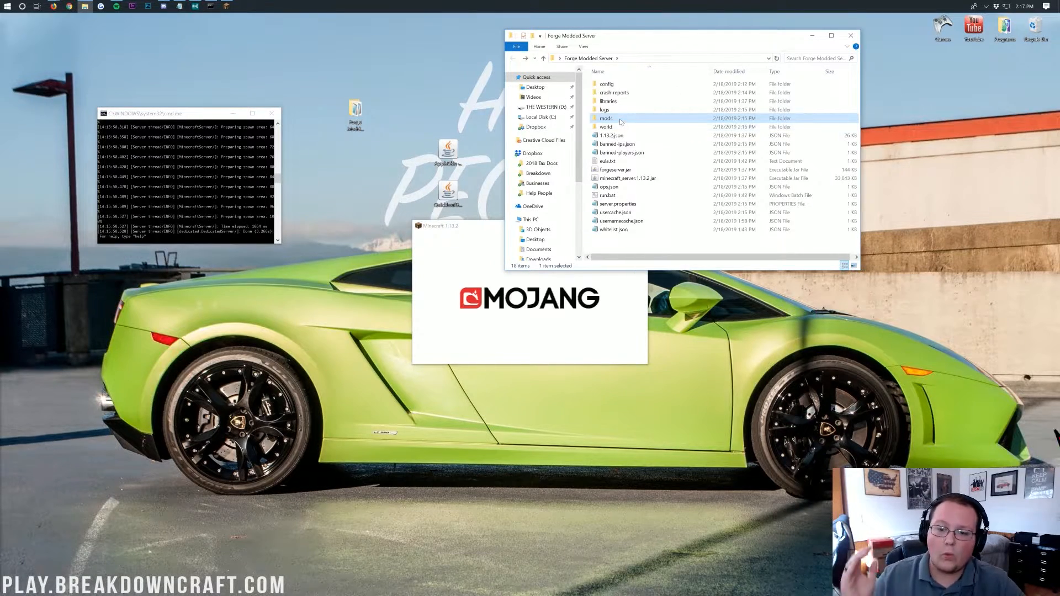
mouse_move(605, 118)
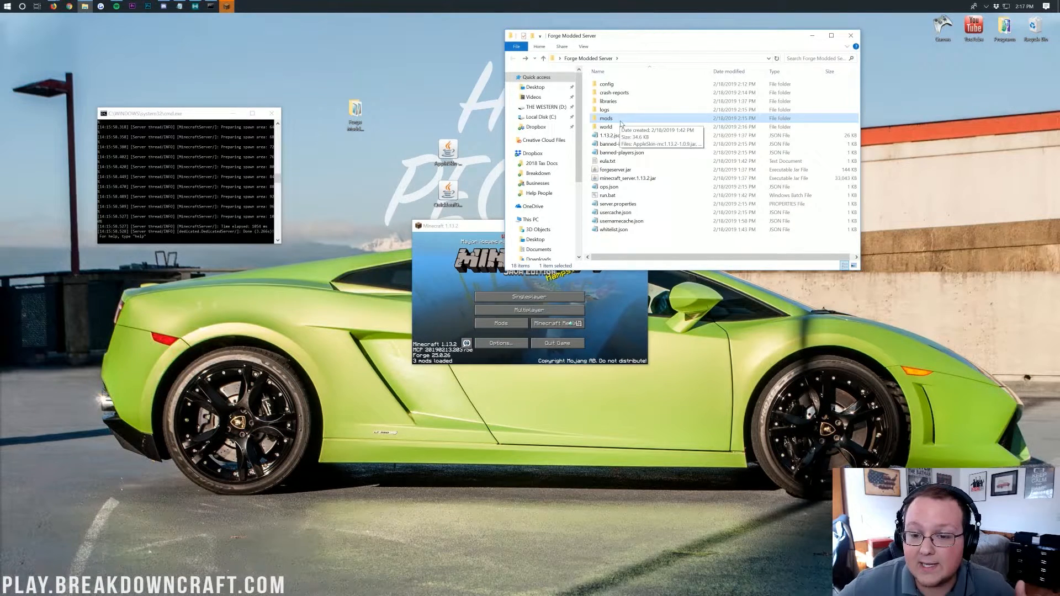
click(606, 126)
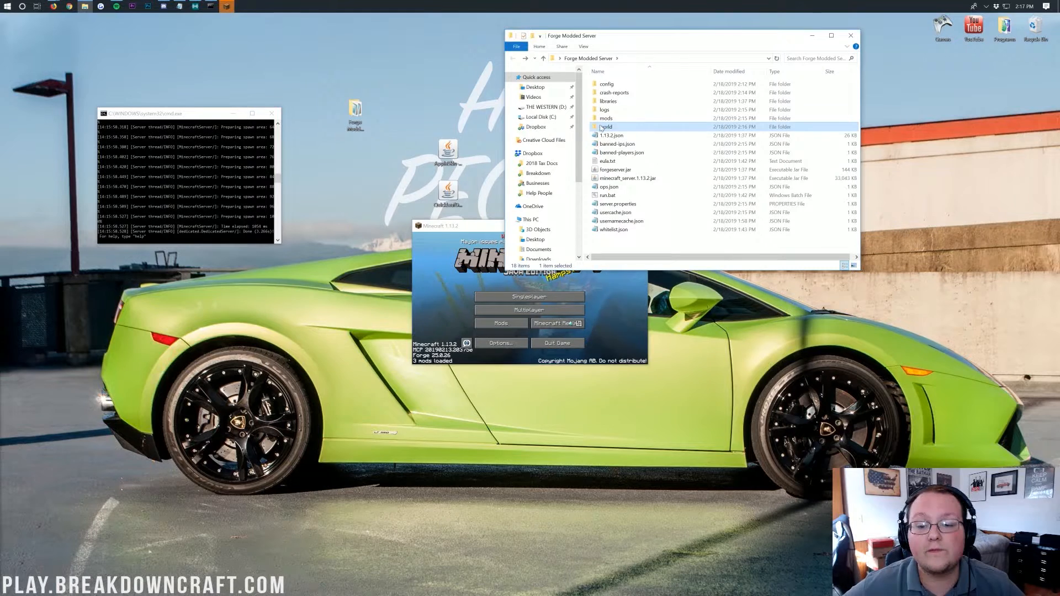
click(528, 296)
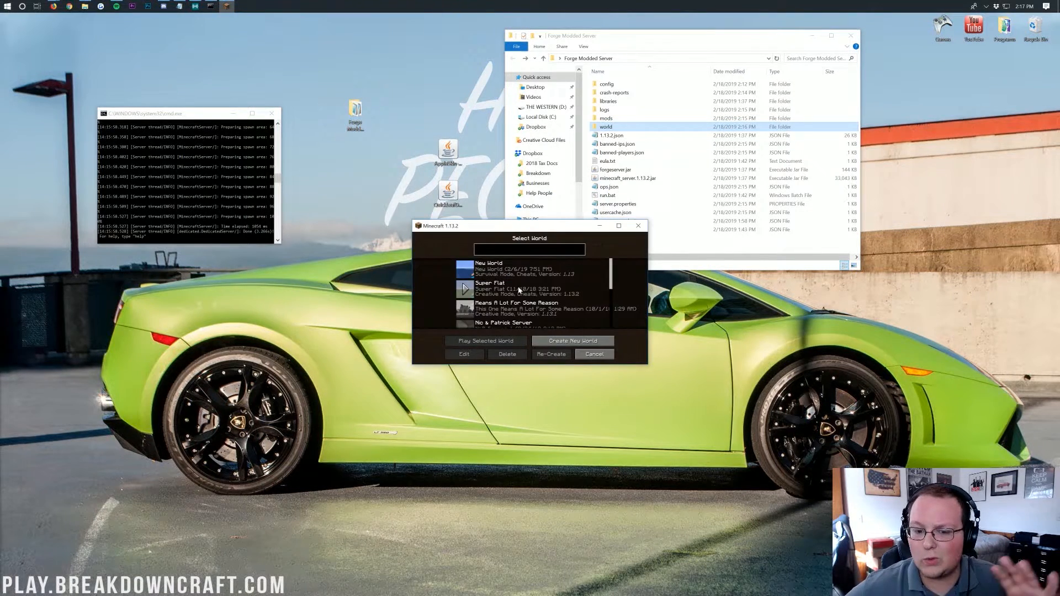
click(593, 354)
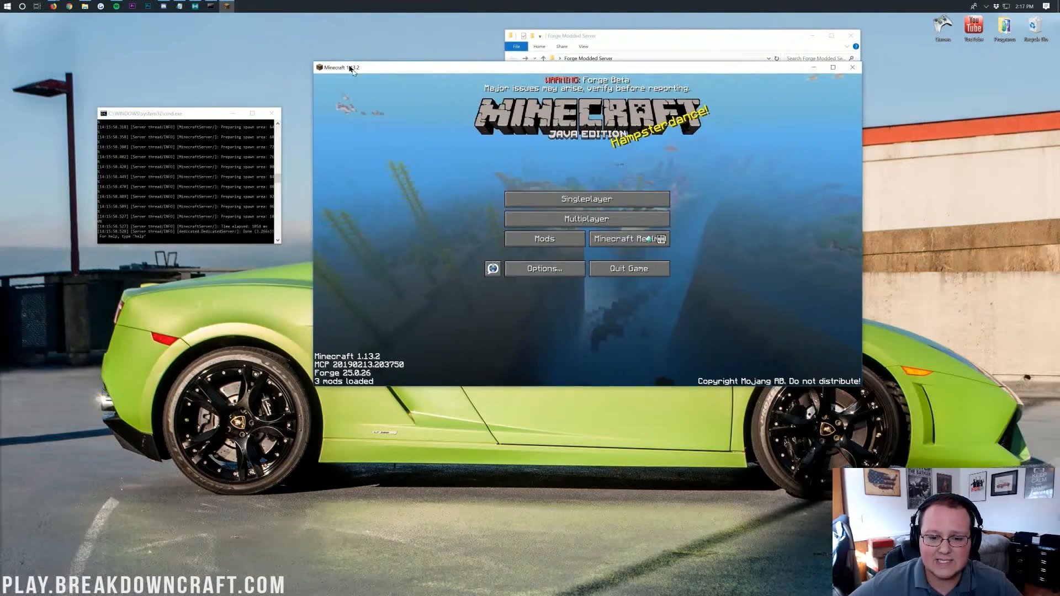
Step: Open the Multiplayer screen from the Minecraft title screen
click(585, 219)
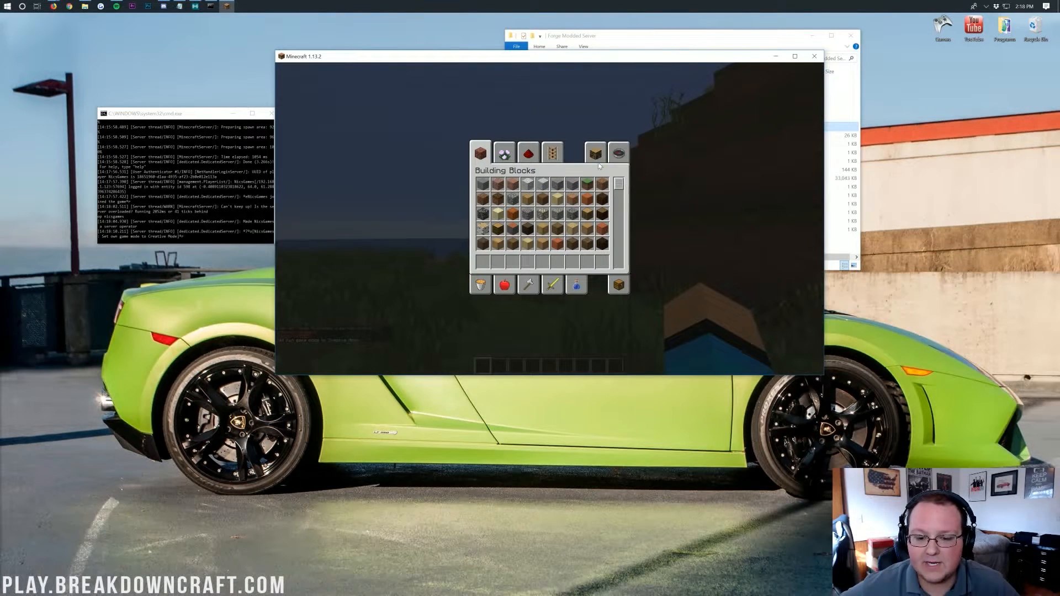
Step: Open the creative item search, close the inventory, and switch away from the game
click(618, 153)
text(appl)
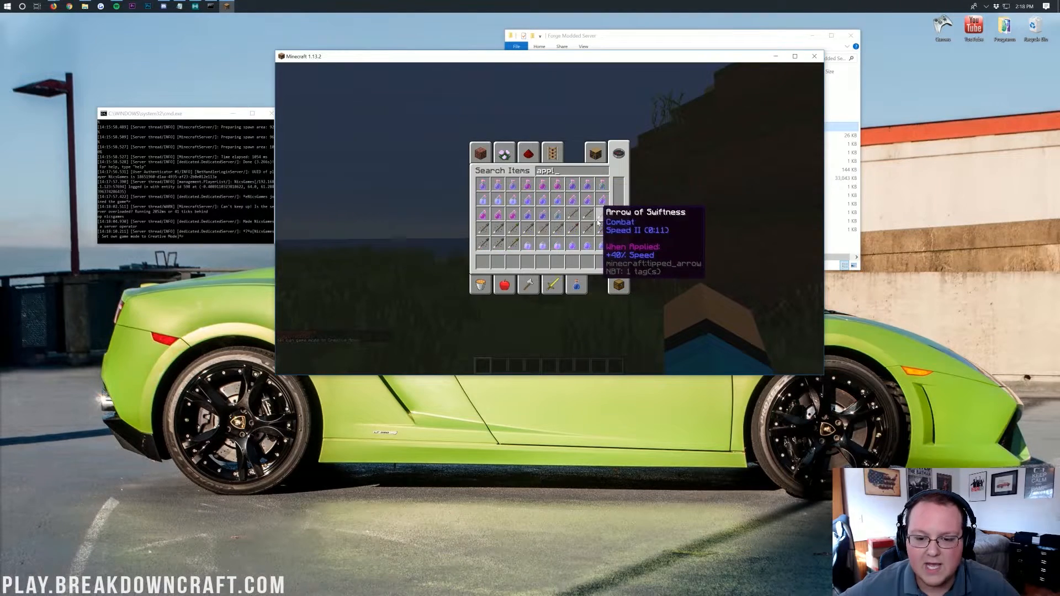
key(Escape)
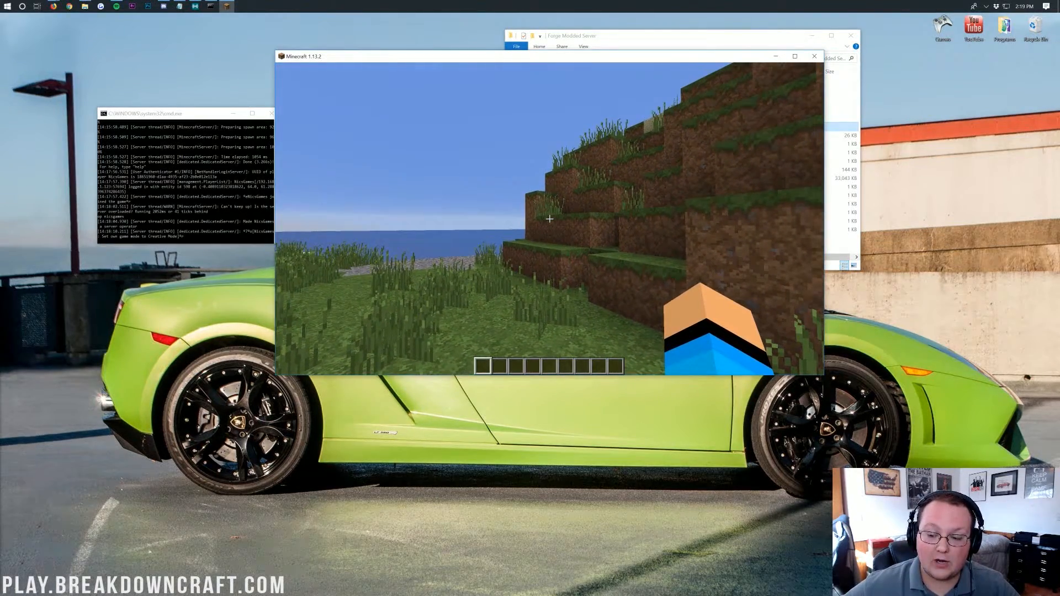
key(e)
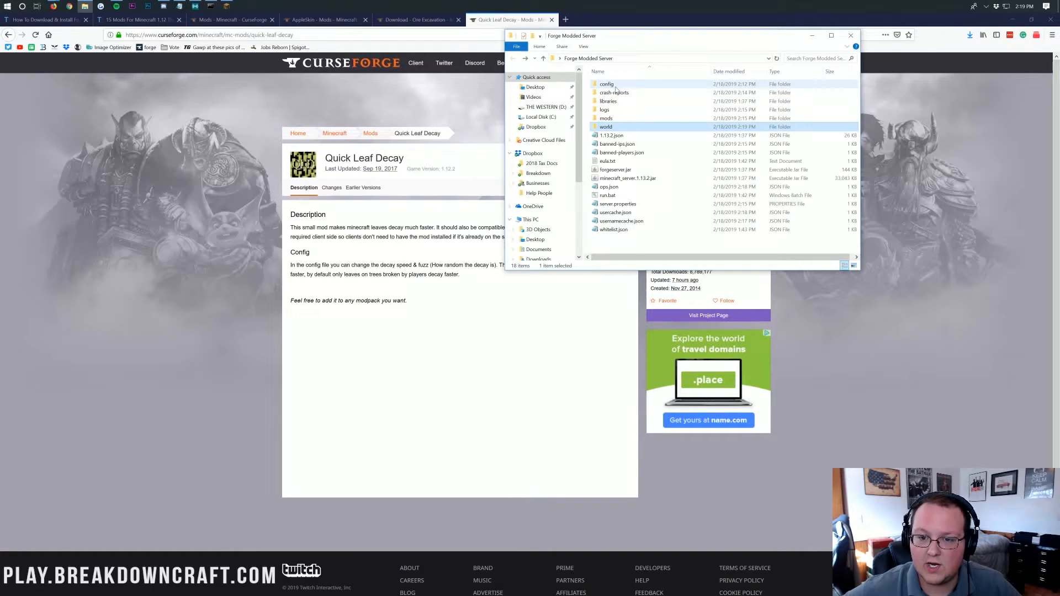
Step: Open the server's config folder, select appleskin.toml, and show the AppleSkin mod page
double_click(606, 84)
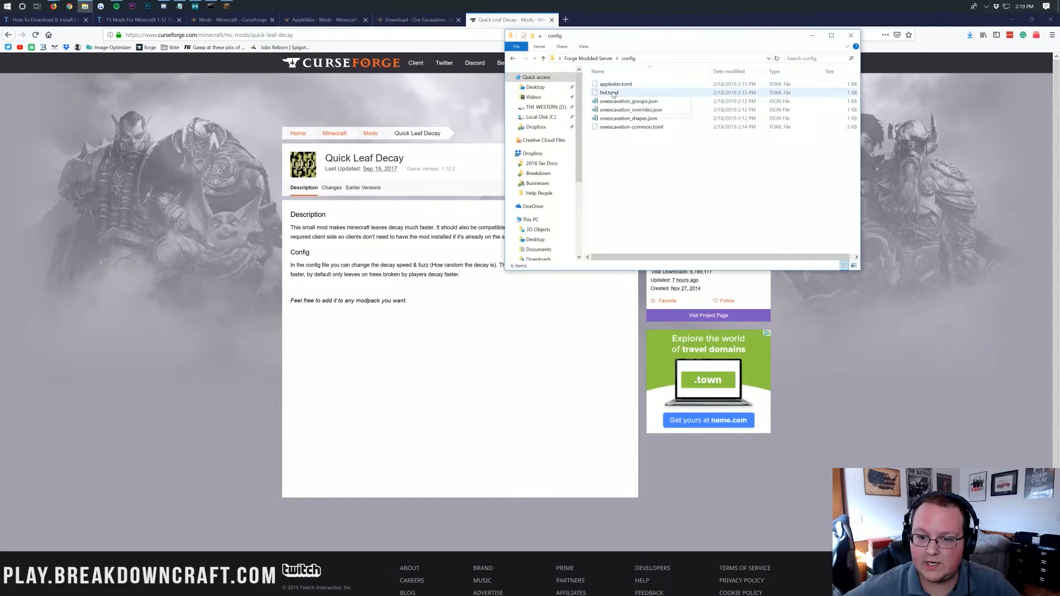
click(615, 84)
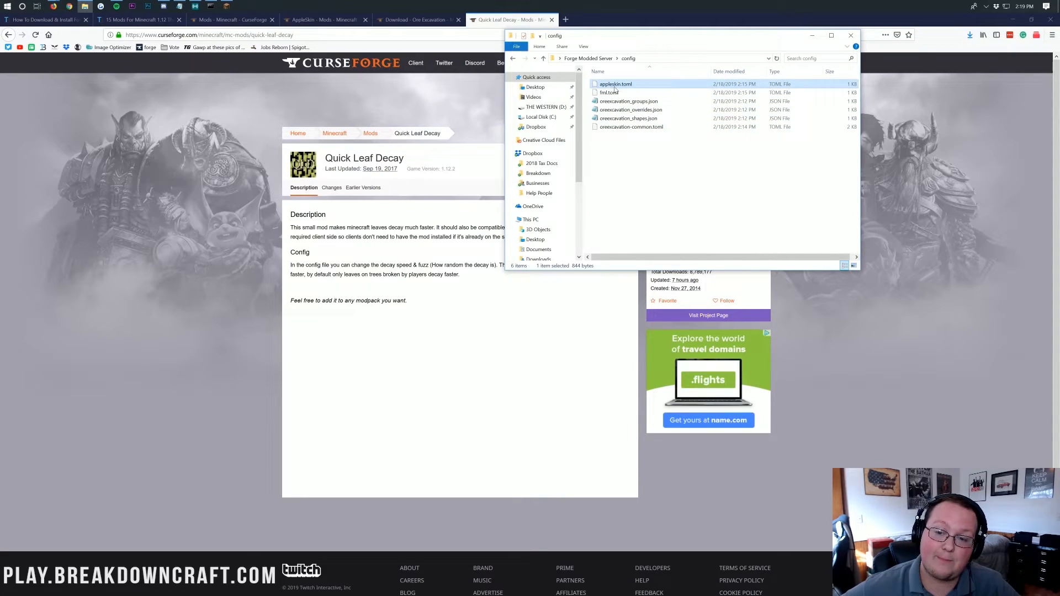
click(325, 18)
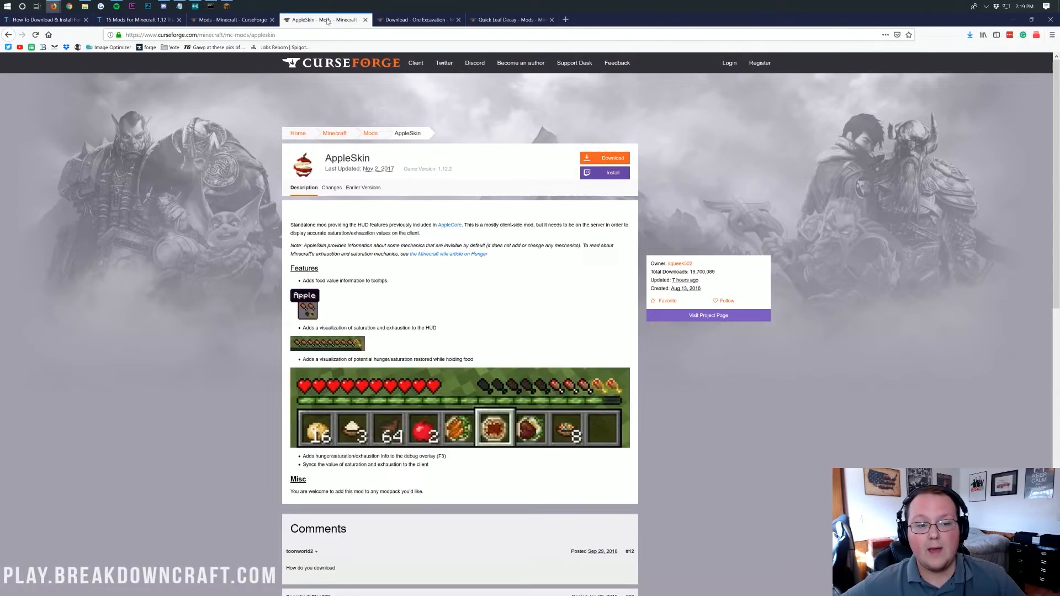
mouse_move(384, 297)
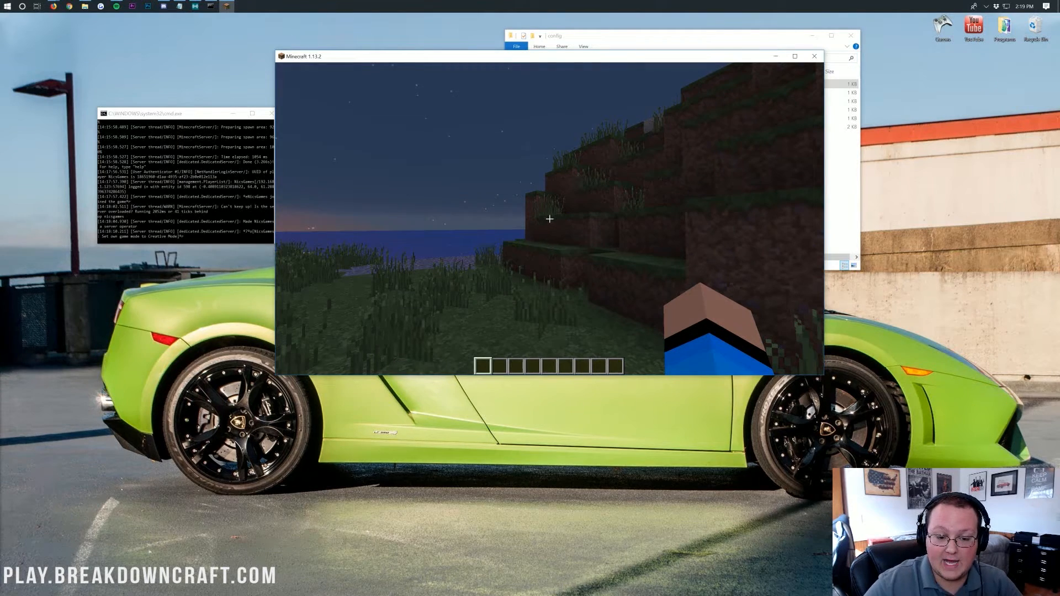
Step: Set time to day, try Survival to see hunger, then search 'appl' in Creative
text(/set ti)
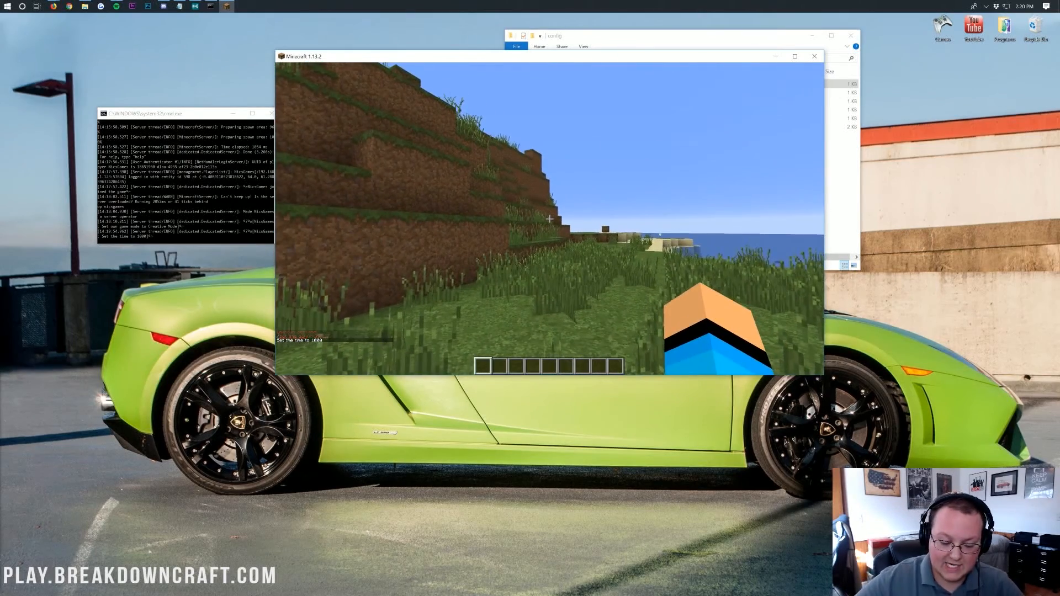
text(/gamemode survival)
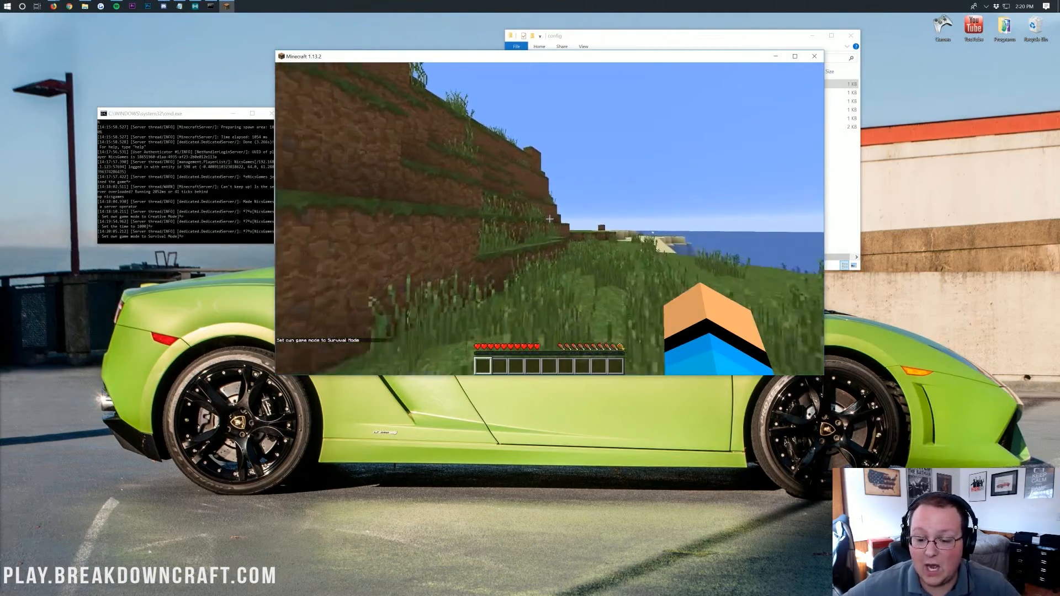
click(795, 56)
text(/gma)
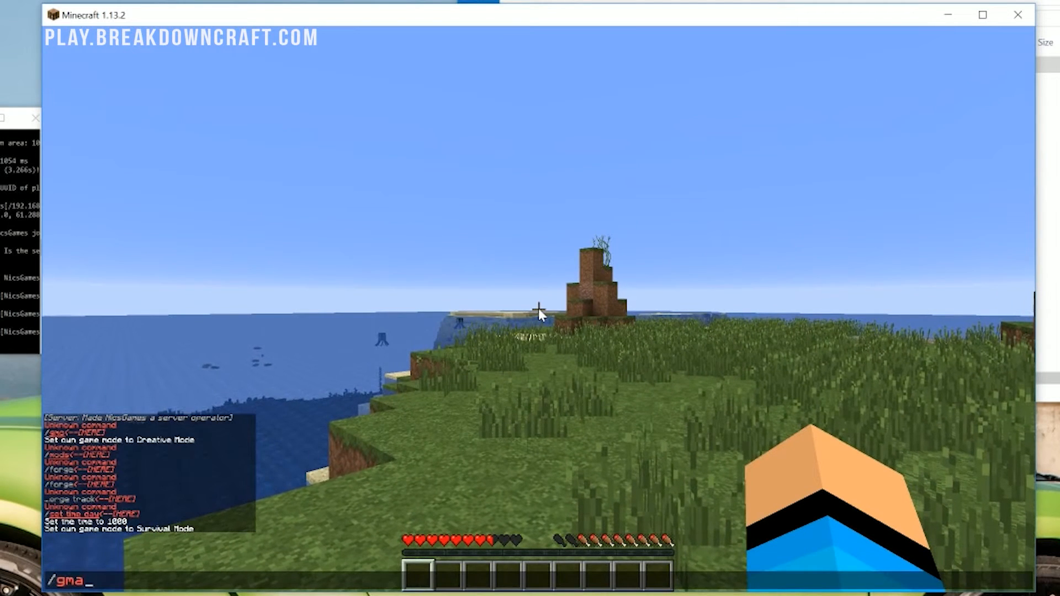
text(gamerule)
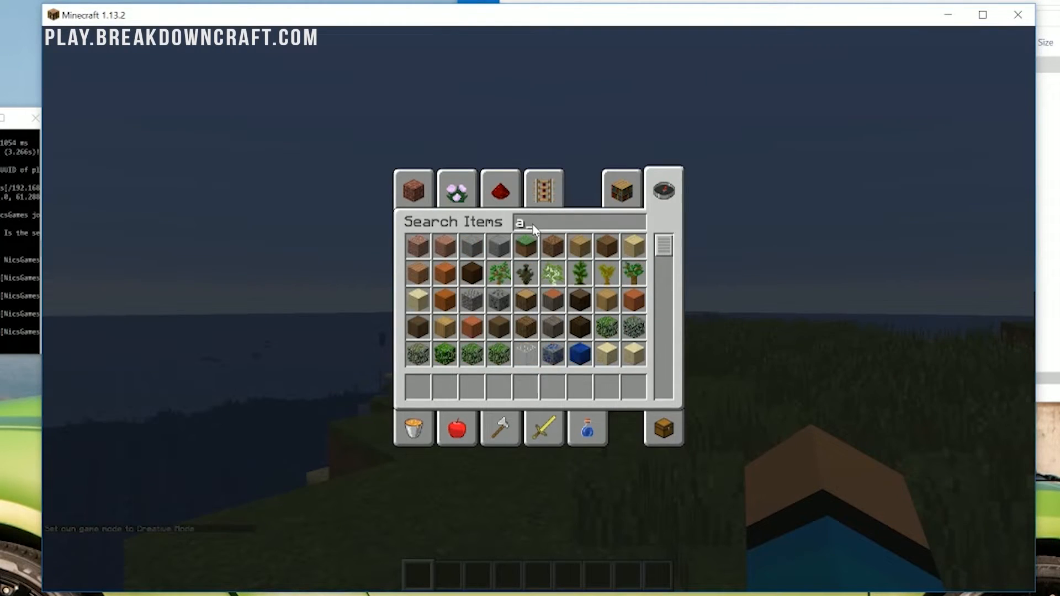
text(ppl)
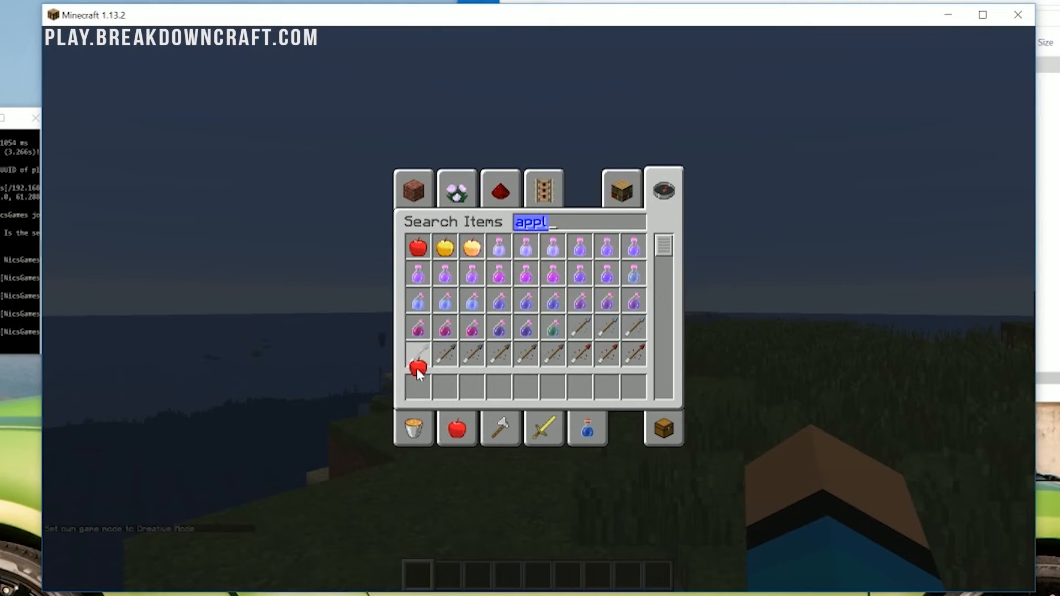